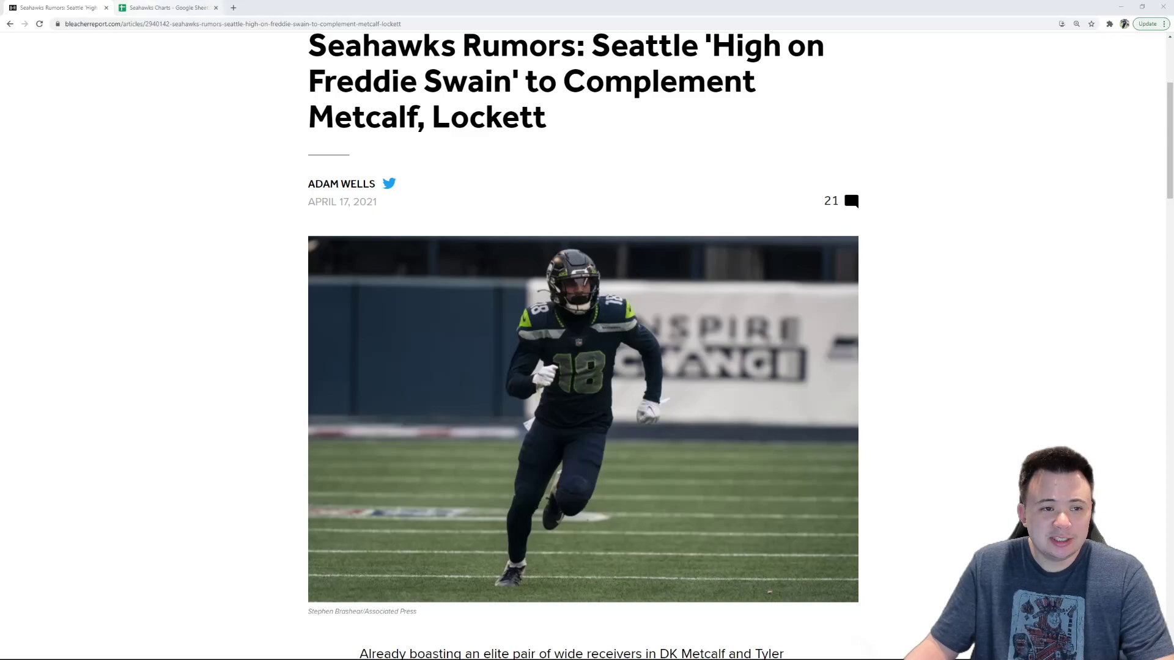
Switch to the Seahawks Charts spreadsheet tab showing the Roster depth chart
left_click(167, 7)
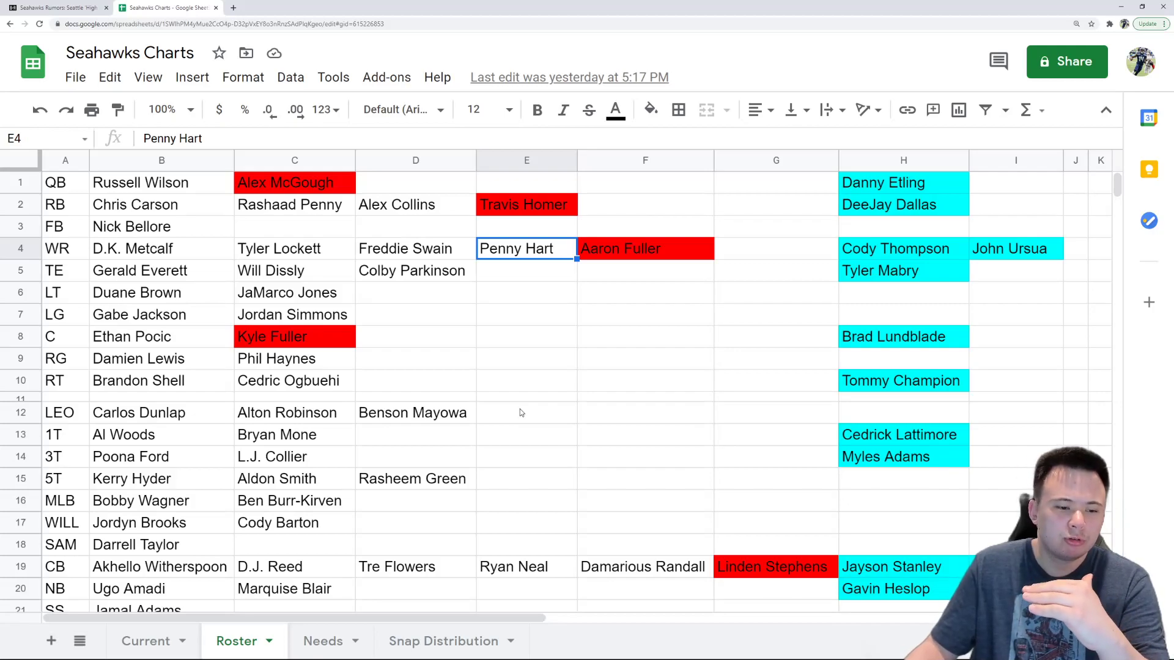
mouse_move(512, 412)
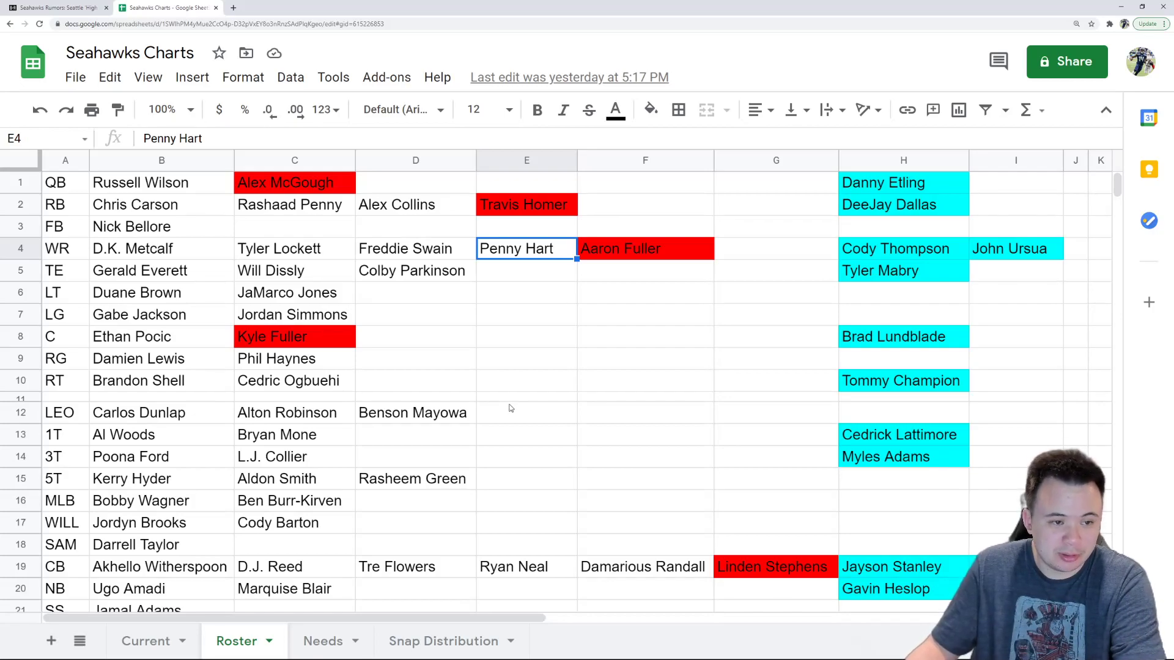
mouse_move(502, 406)
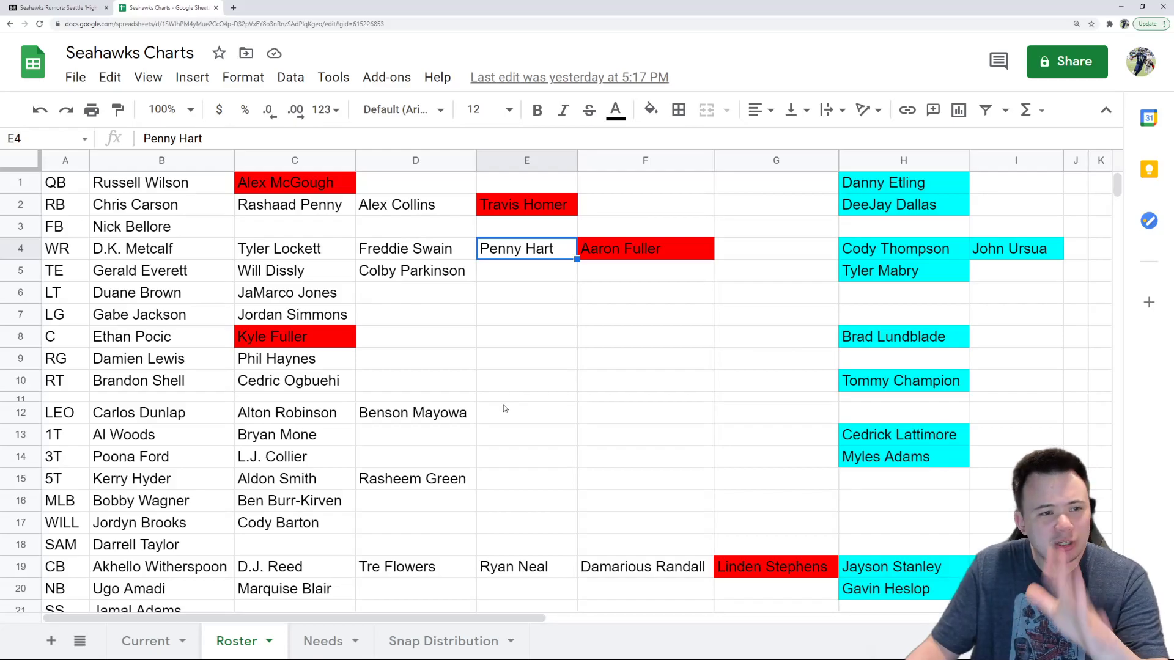
Return to the Bleacher Report article 'Seattle High on Freddie Swain to Complement Metcalf, Lockett'
left_click(56, 8)
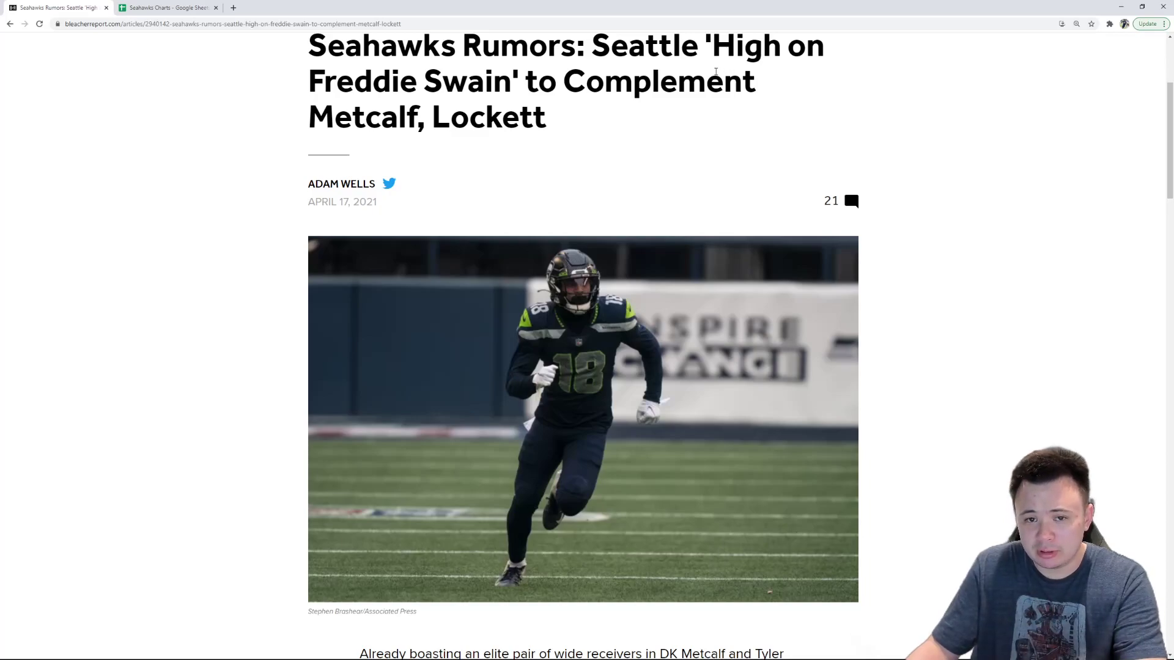
mouse_move(220, 40)
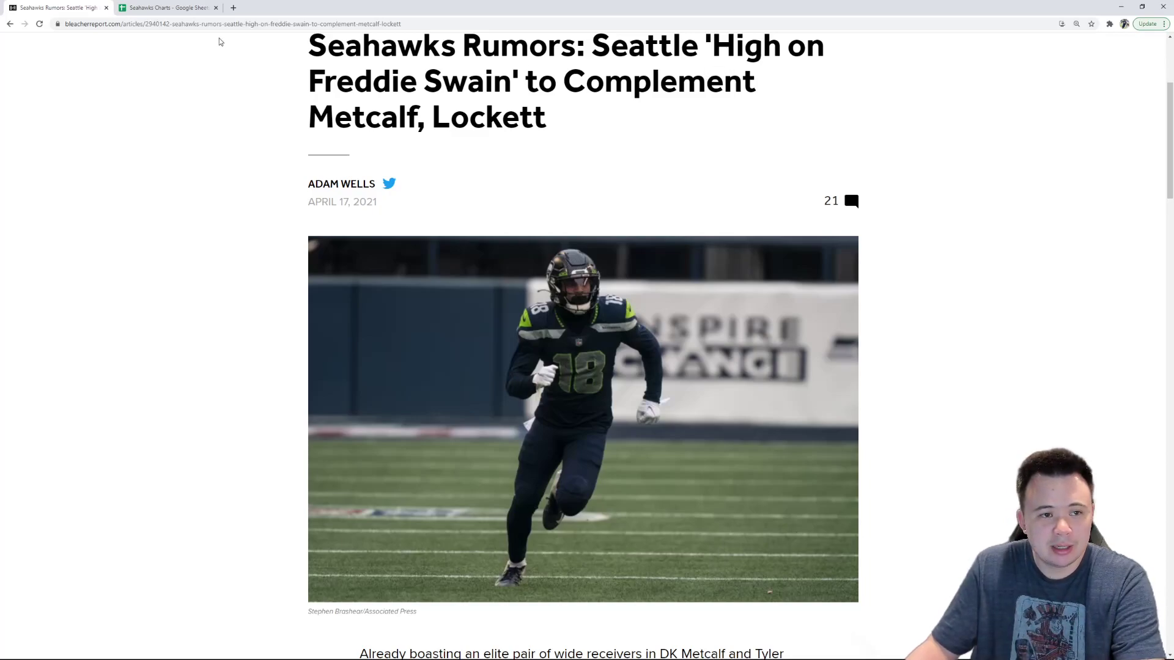
Go back to the Seahawks Charts Roster sheet with Freddie Swain third among receivers
left_click(164, 7)
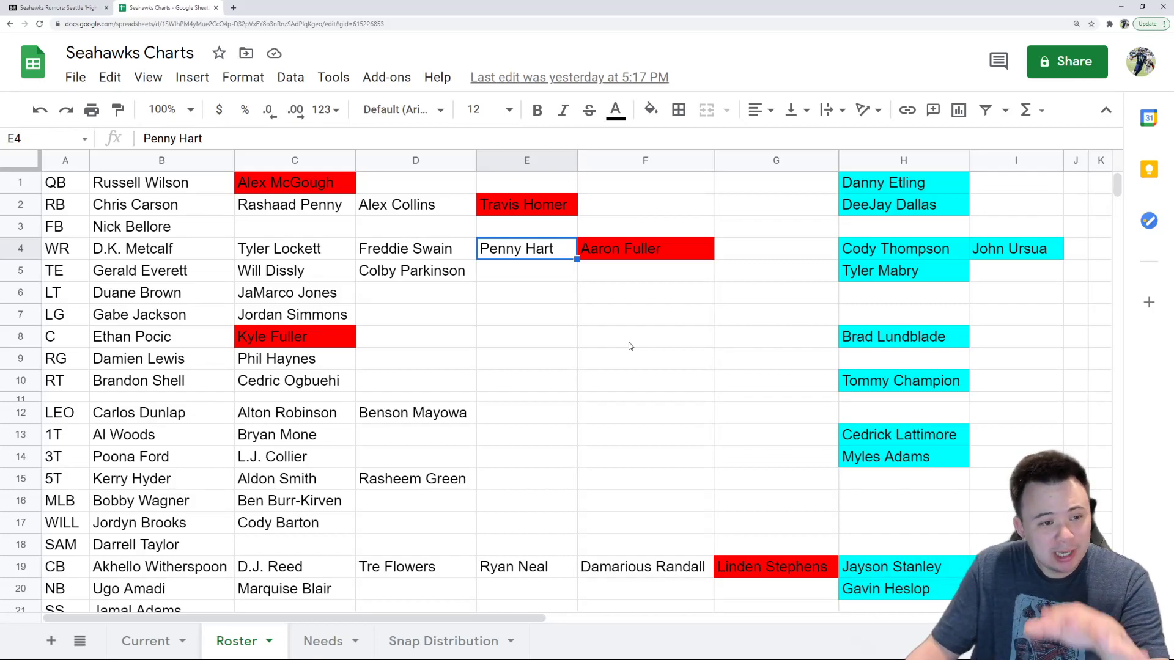
mouse_move(628, 345)
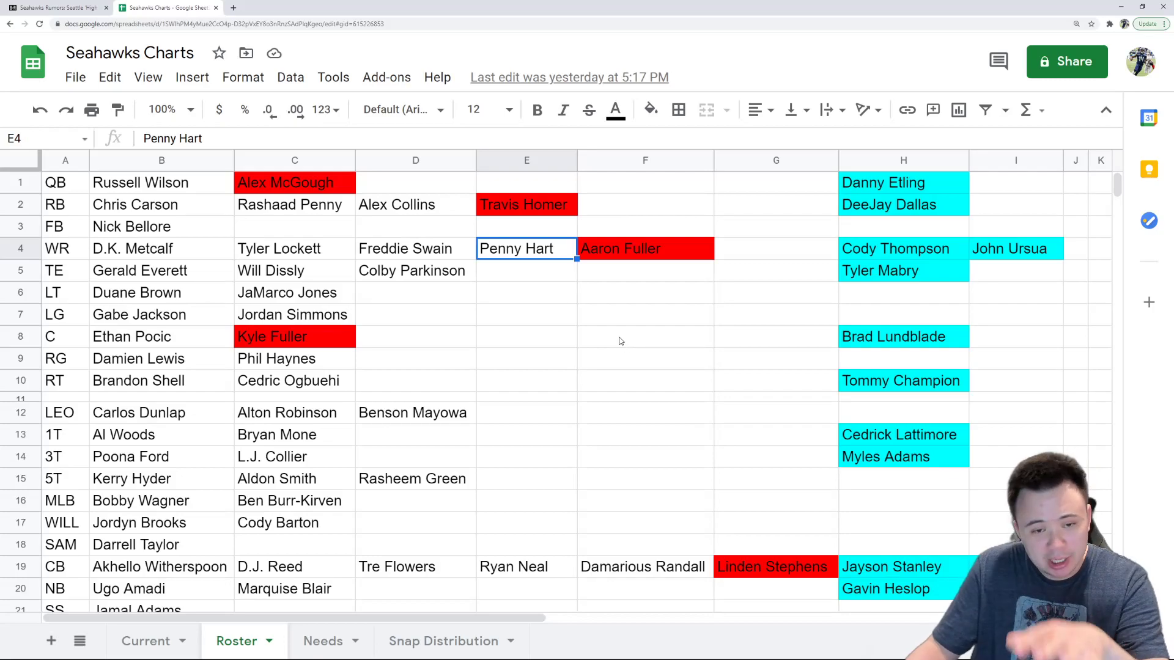
mouse_move(594, 341)
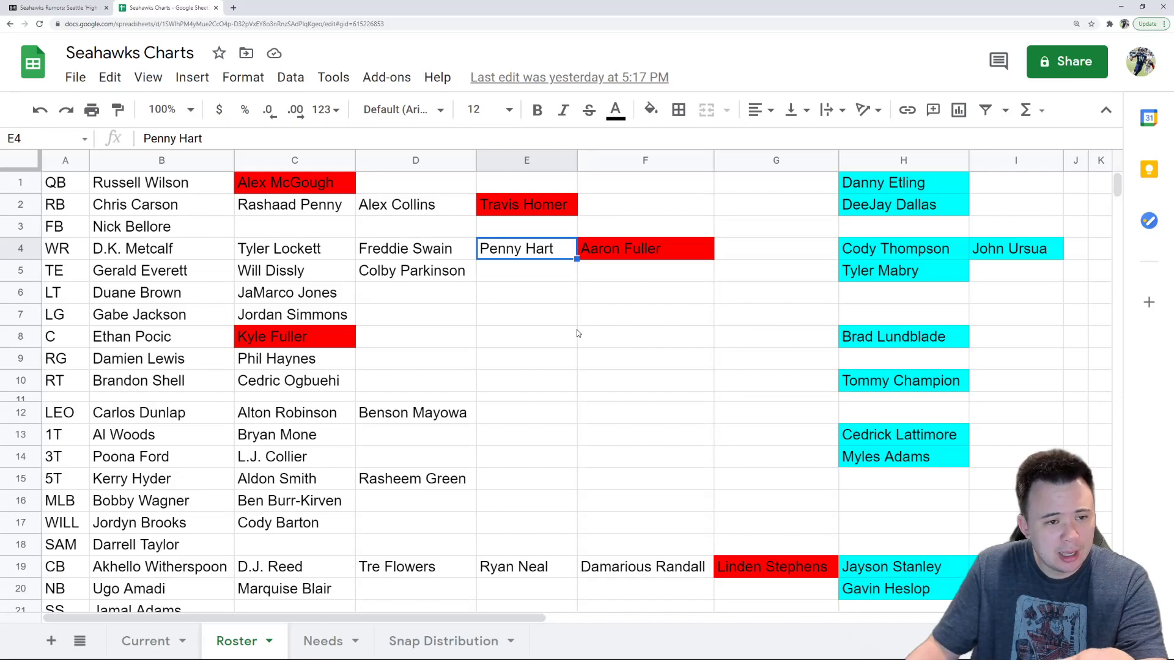
mouse_move(578, 334)
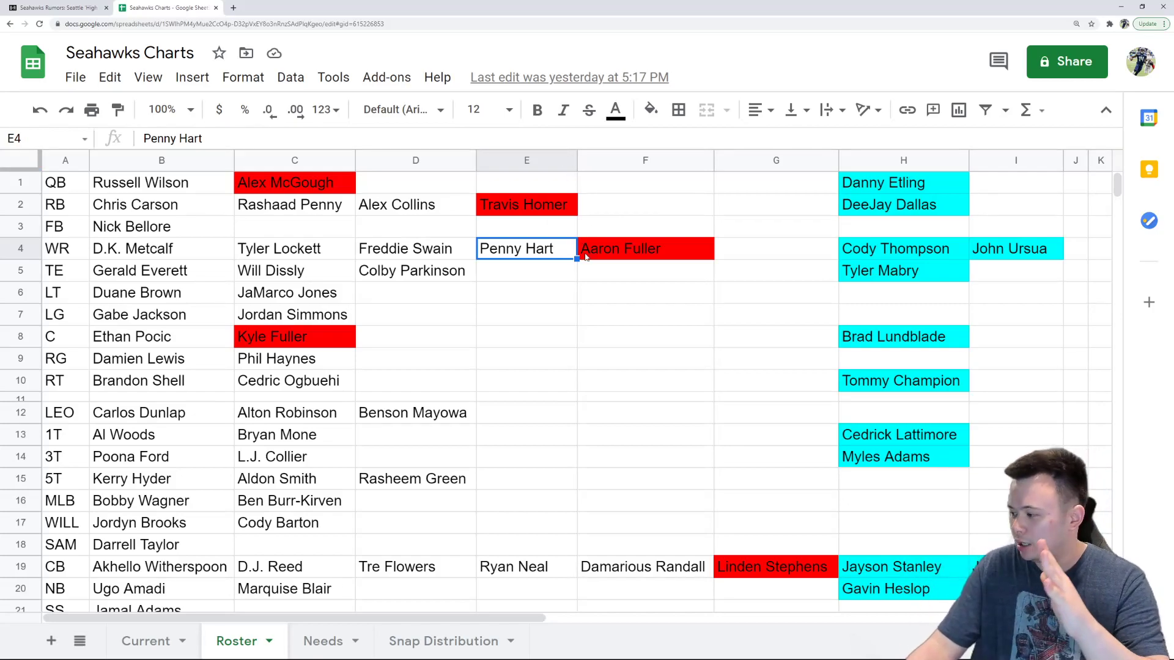
mouse_move(576, 330)
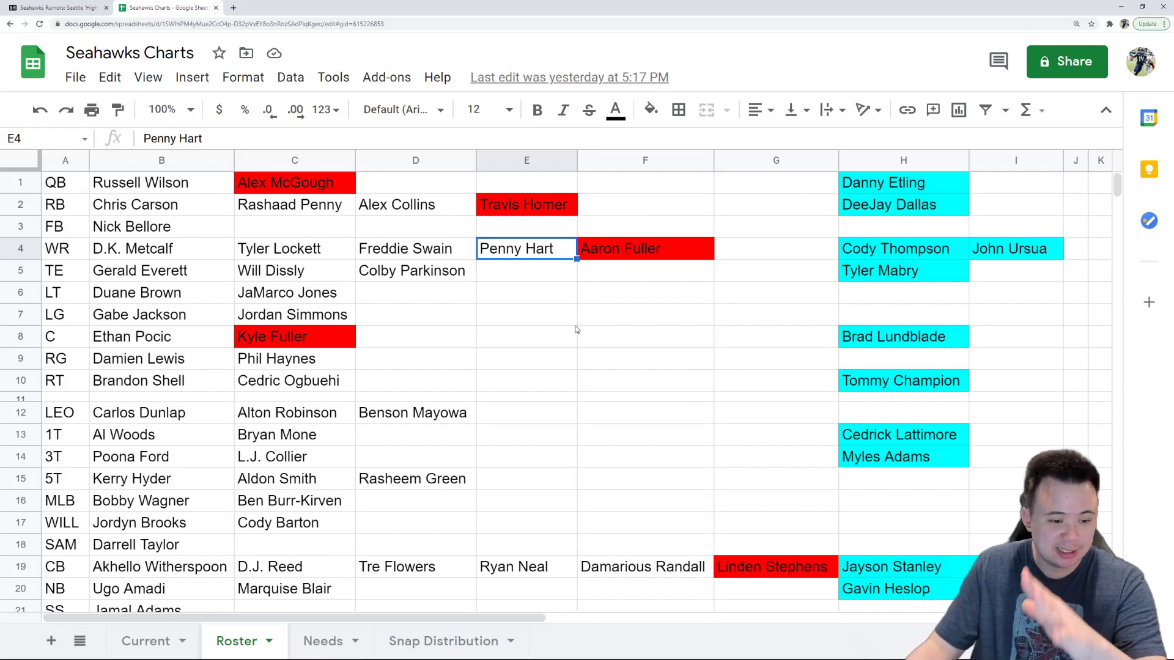
scroll("down", 3)
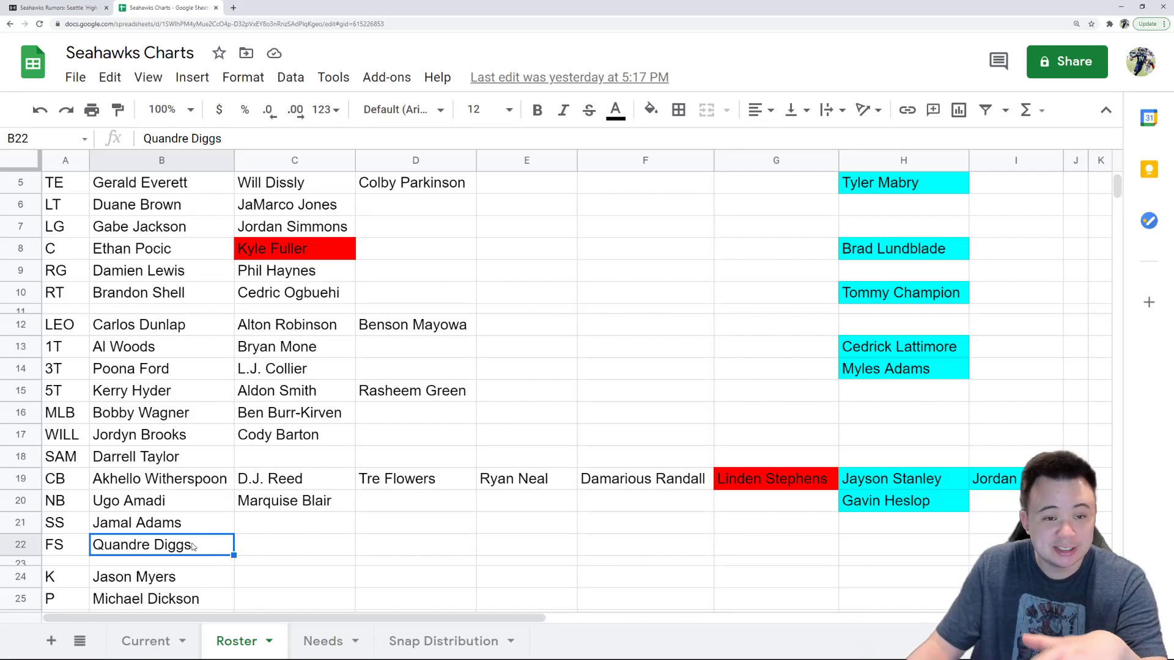
mouse_move(293, 550)
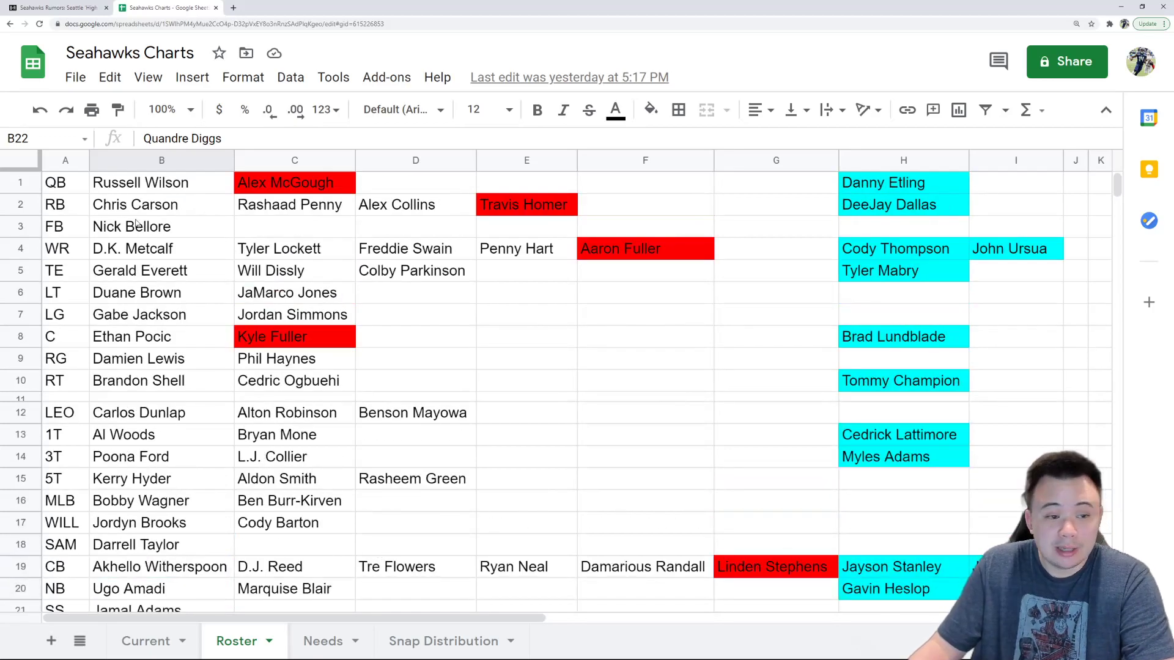
left_click(161, 182)
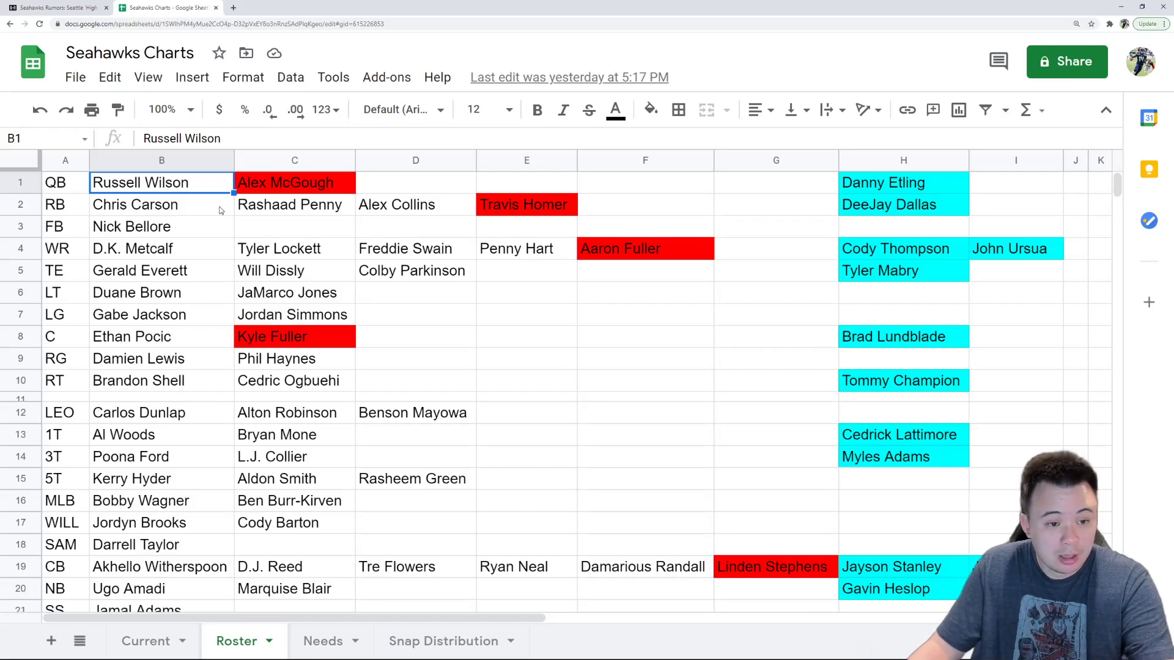
mouse_move(256, 211)
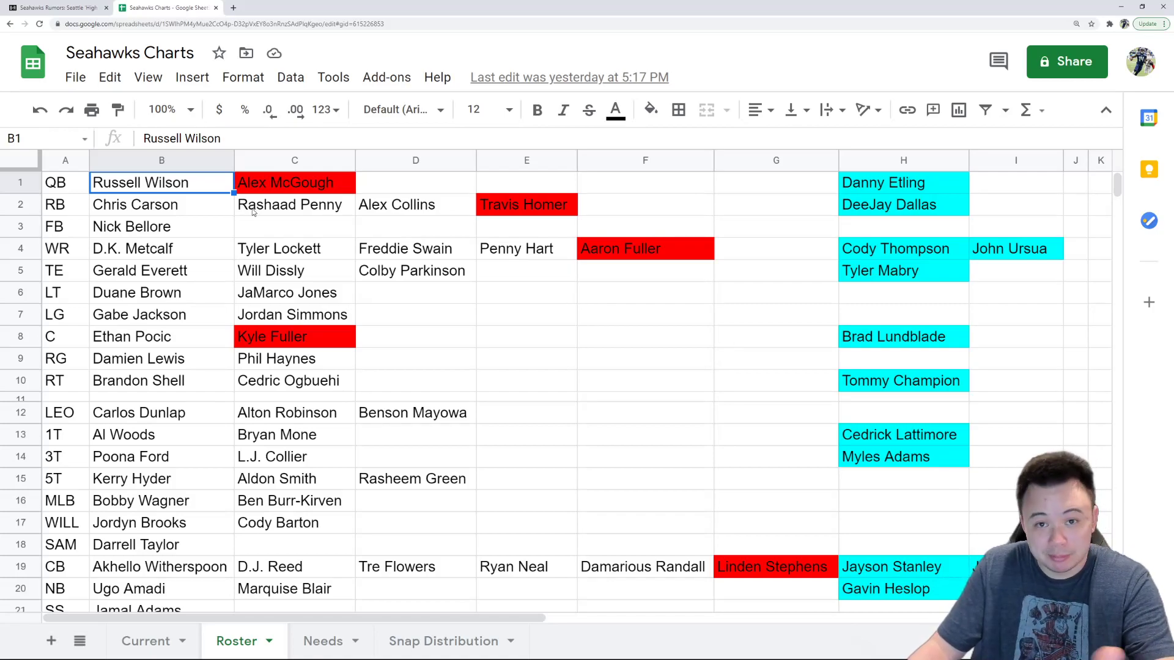
mouse_move(247, 213)
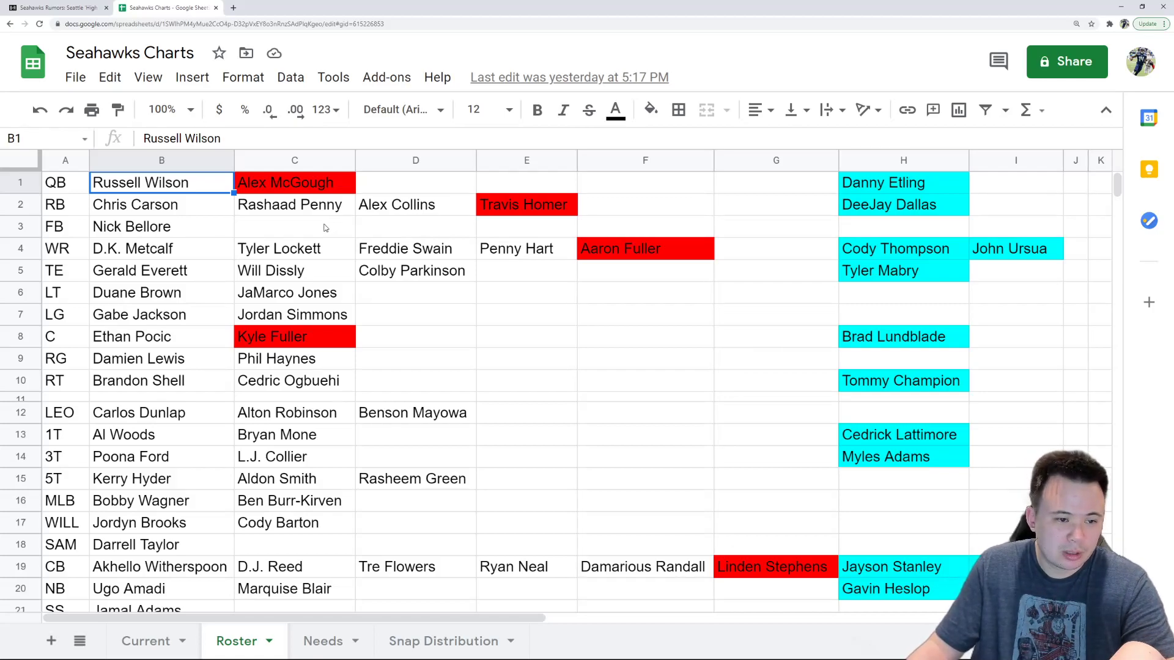
left_click(161, 226)
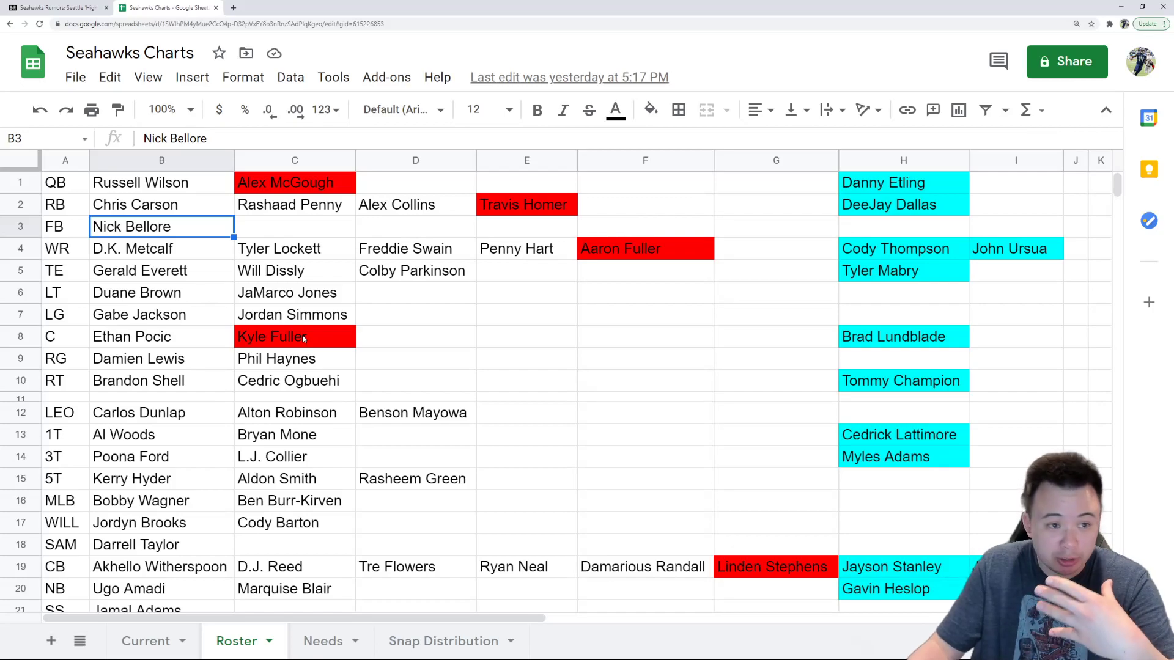
mouse_move(428, 340)
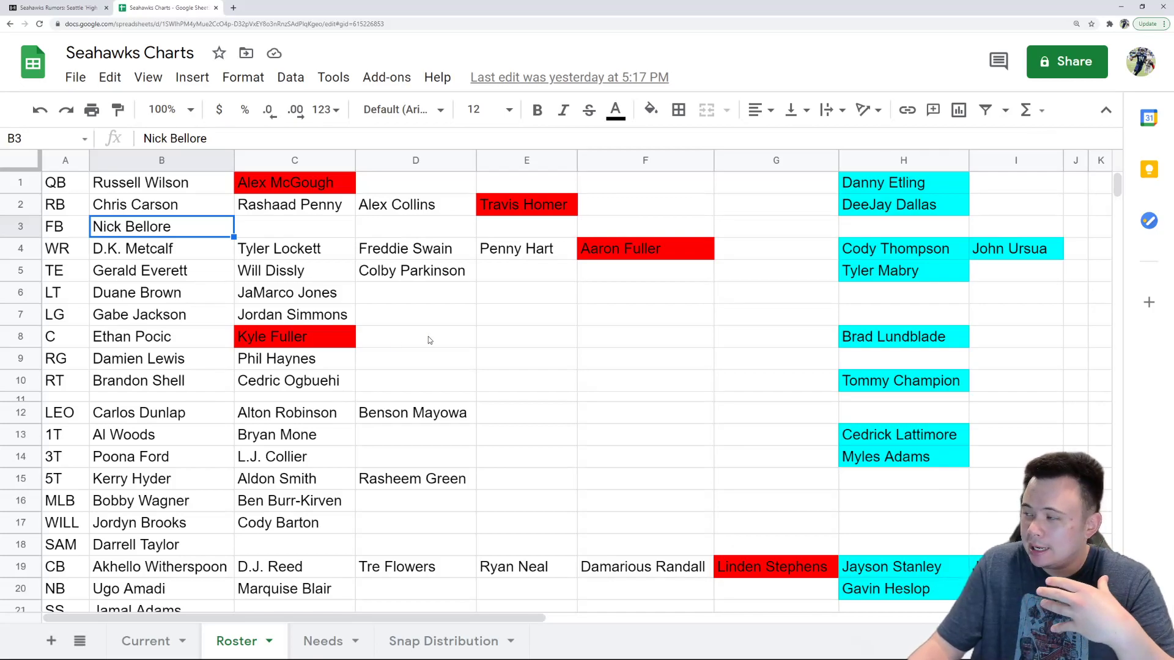
mouse_move(411, 343)
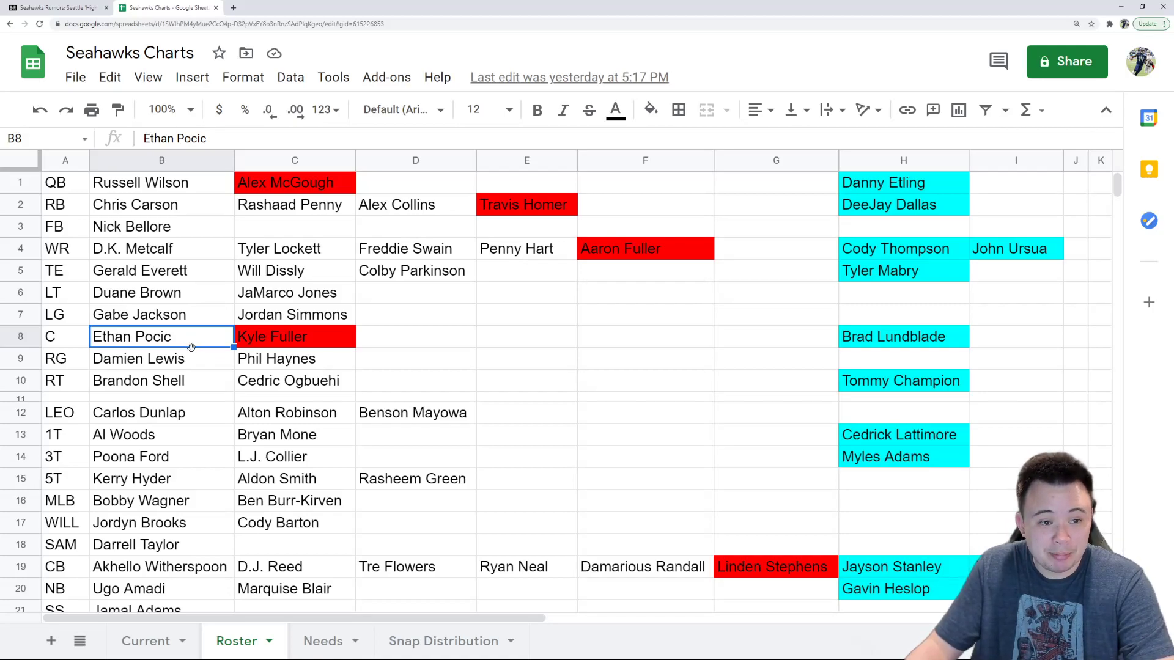
mouse_move(210, 348)
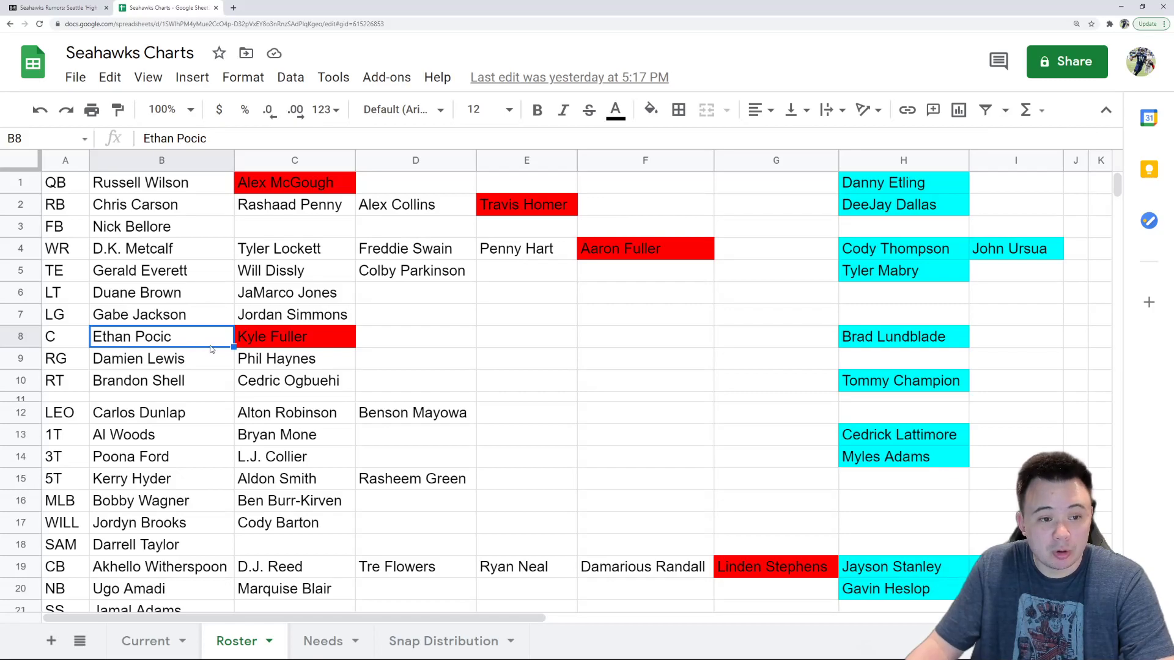
mouse_move(211, 346)
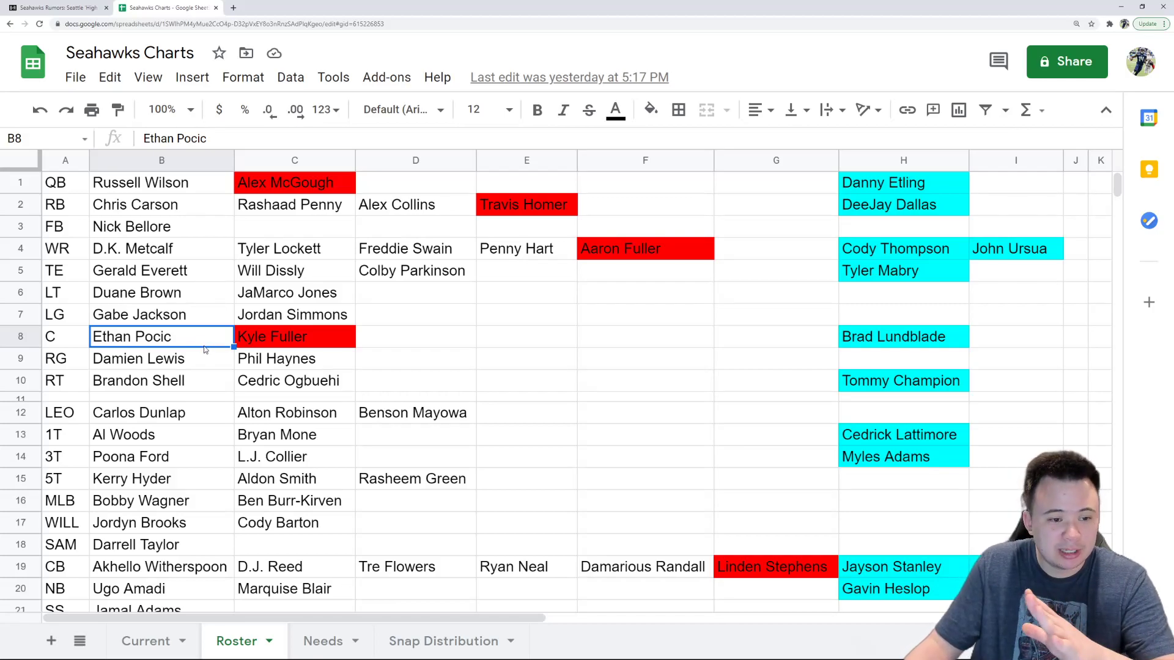
mouse_move(202, 347)
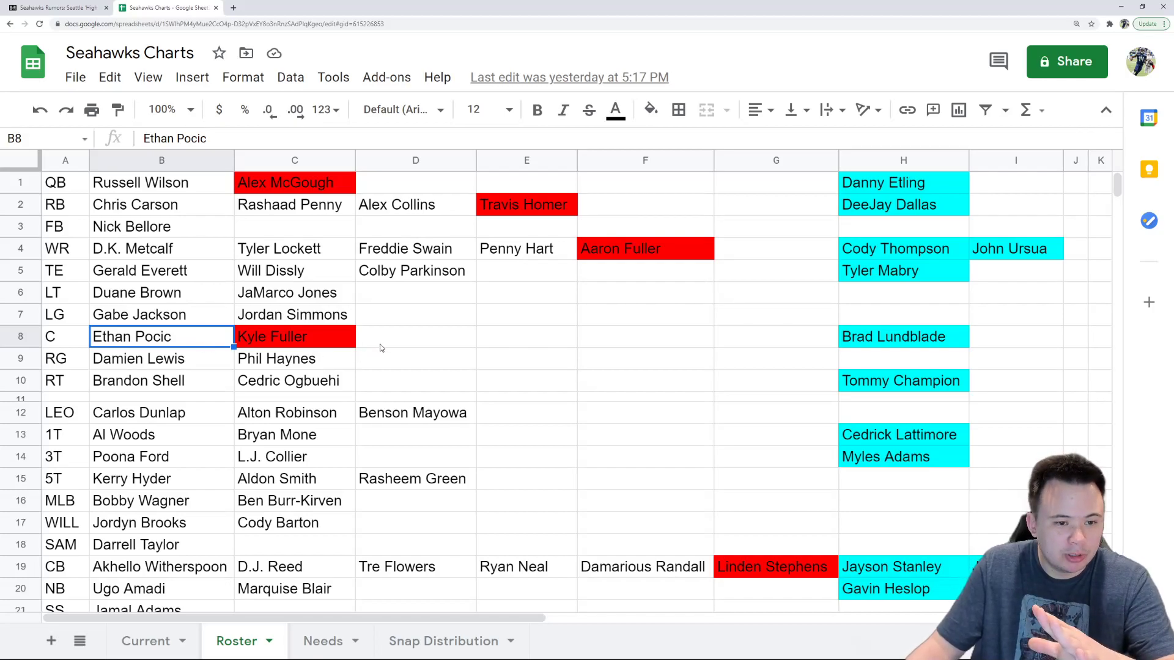
mouse_move(389, 345)
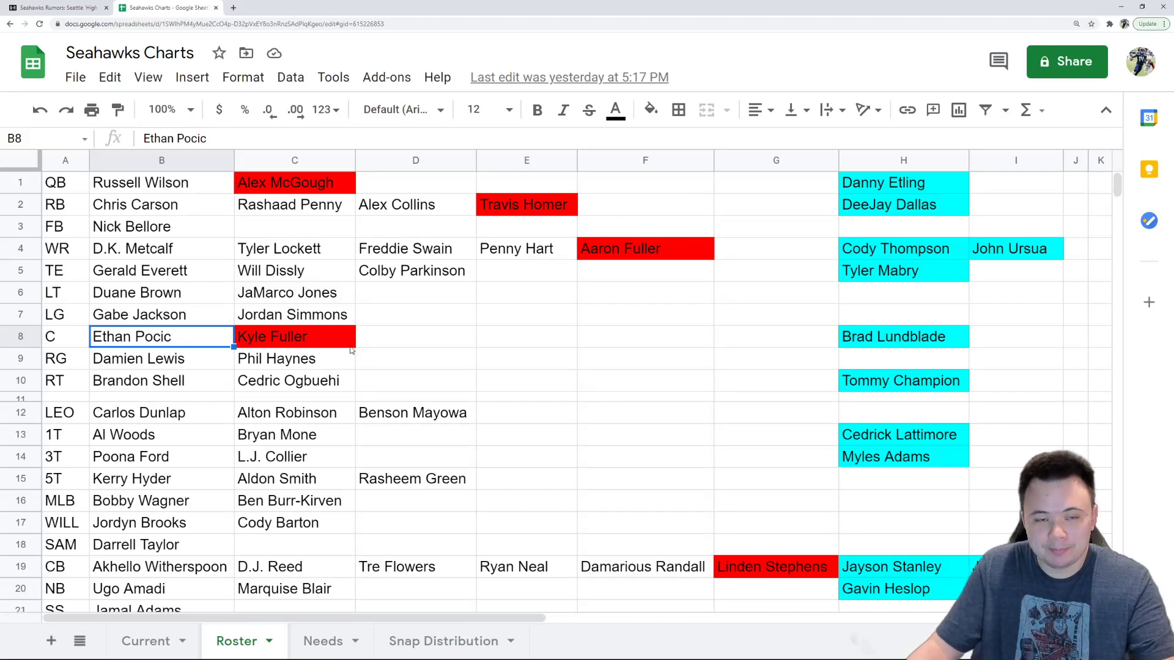
mouse_move(370, 349)
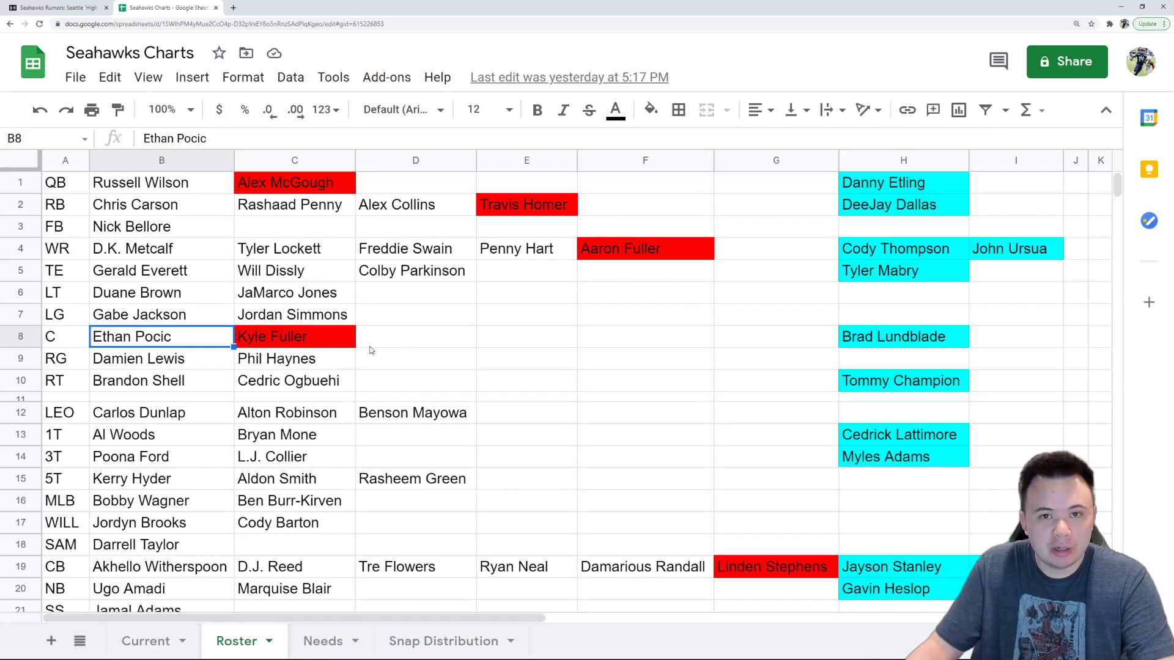
mouse_move(383, 352)
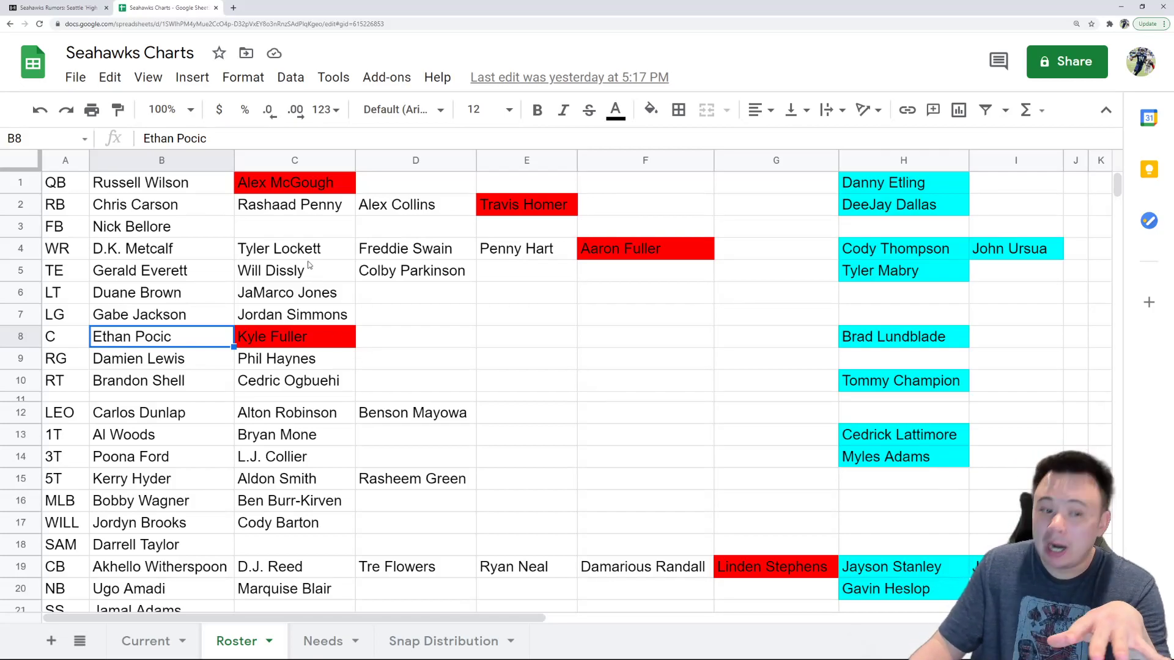
left_click(161, 249)
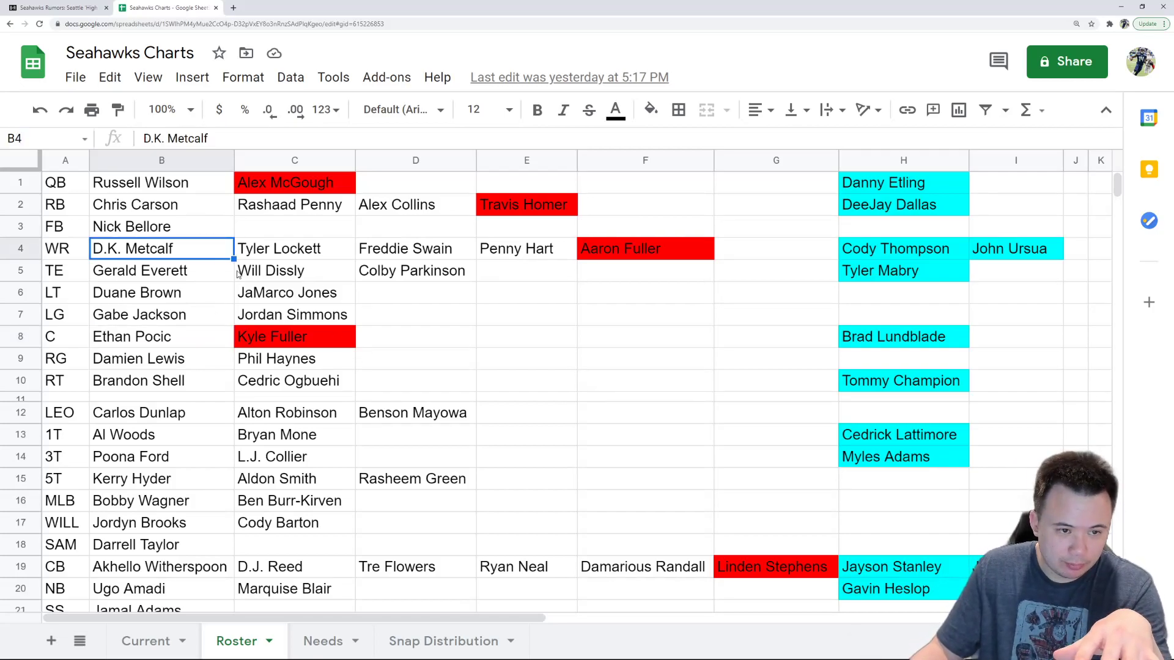
left_click(293, 248)
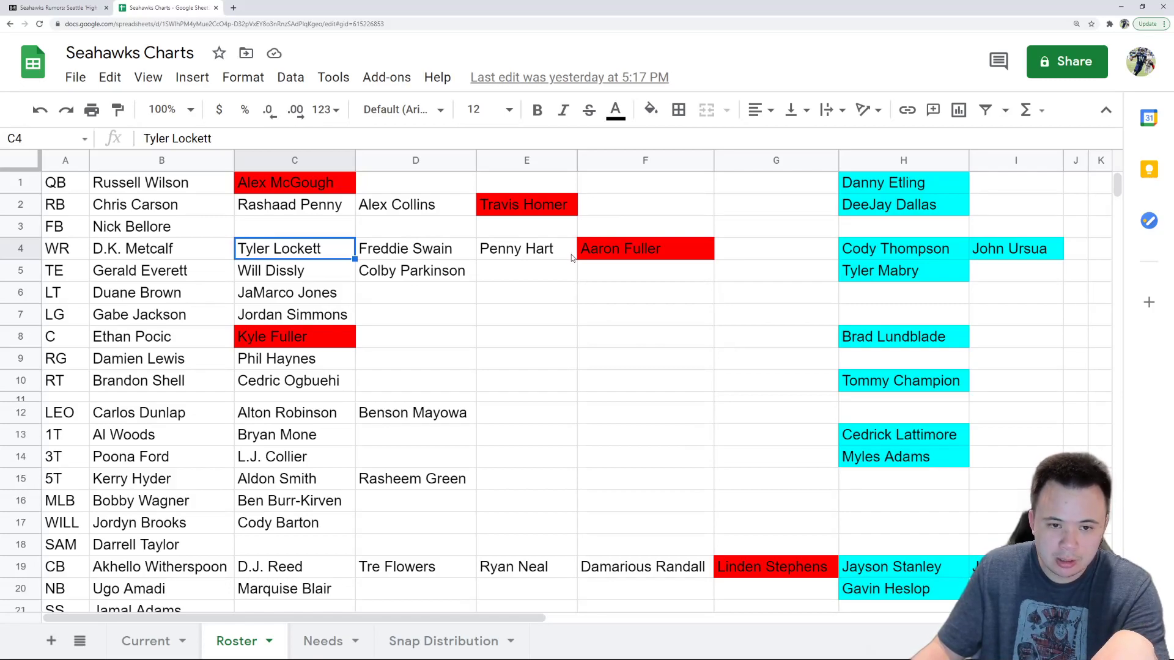
left_click(415, 249)
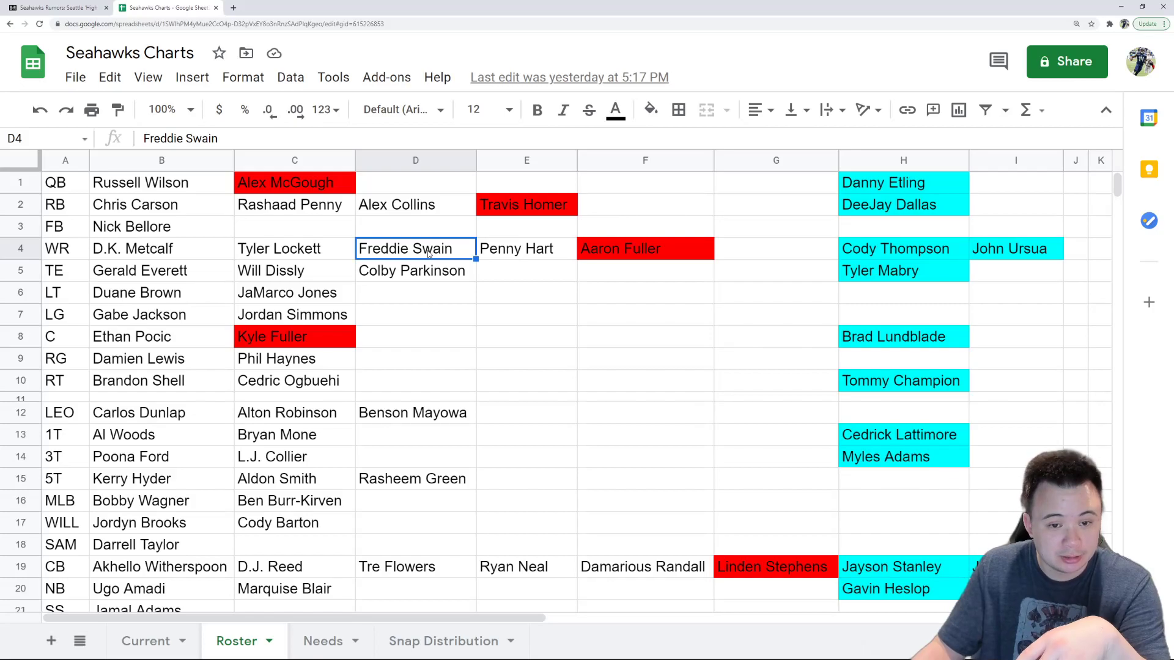
mouse_move(431, 253)
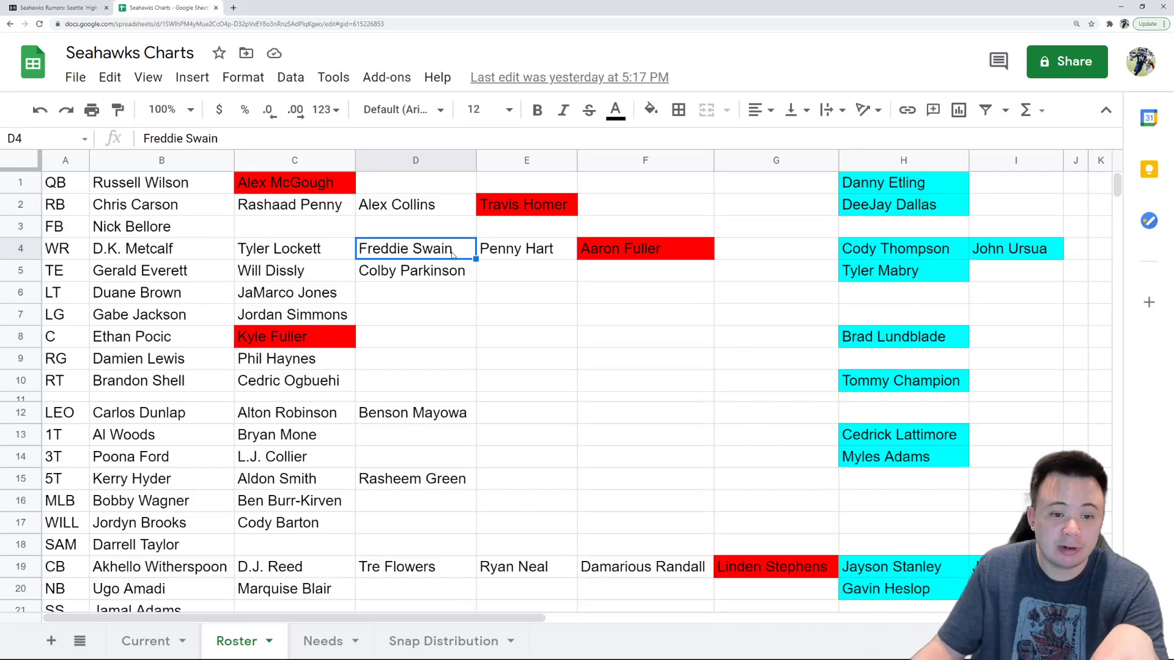
mouse_move(456, 256)
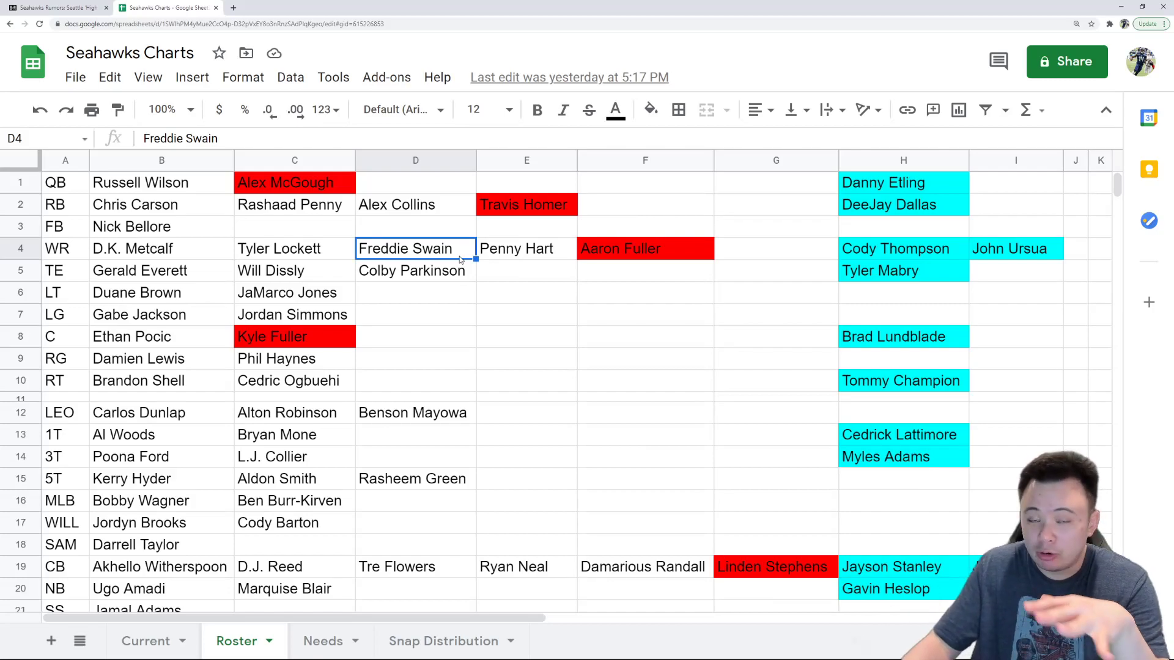
mouse_move(494, 253)
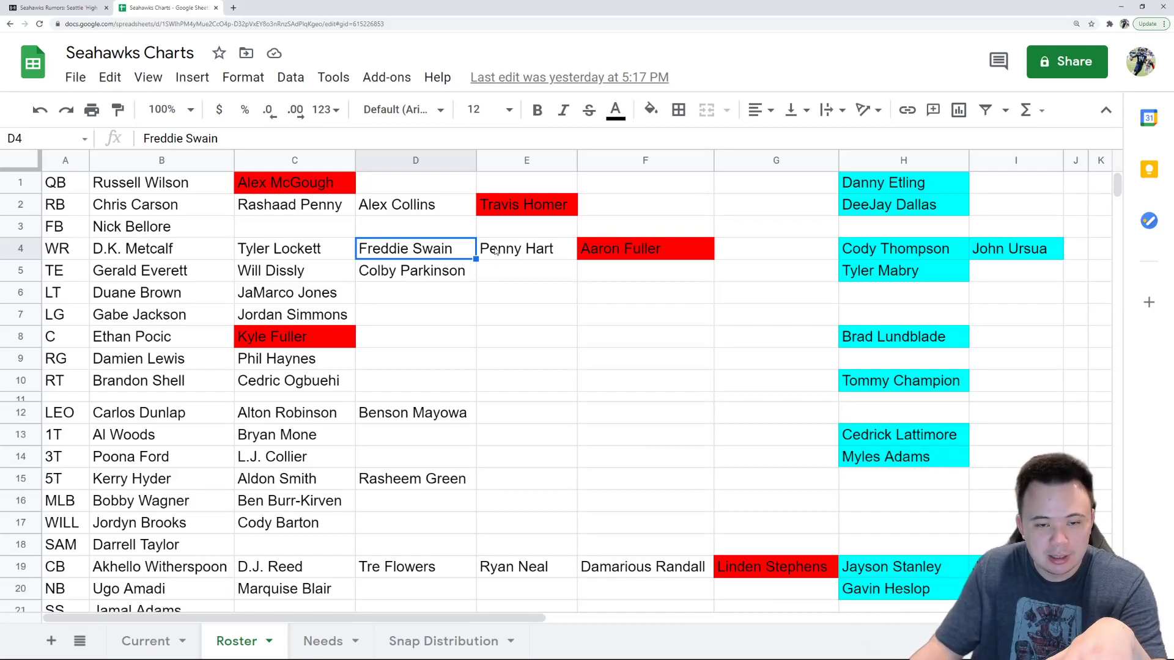
mouse_move(496, 257)
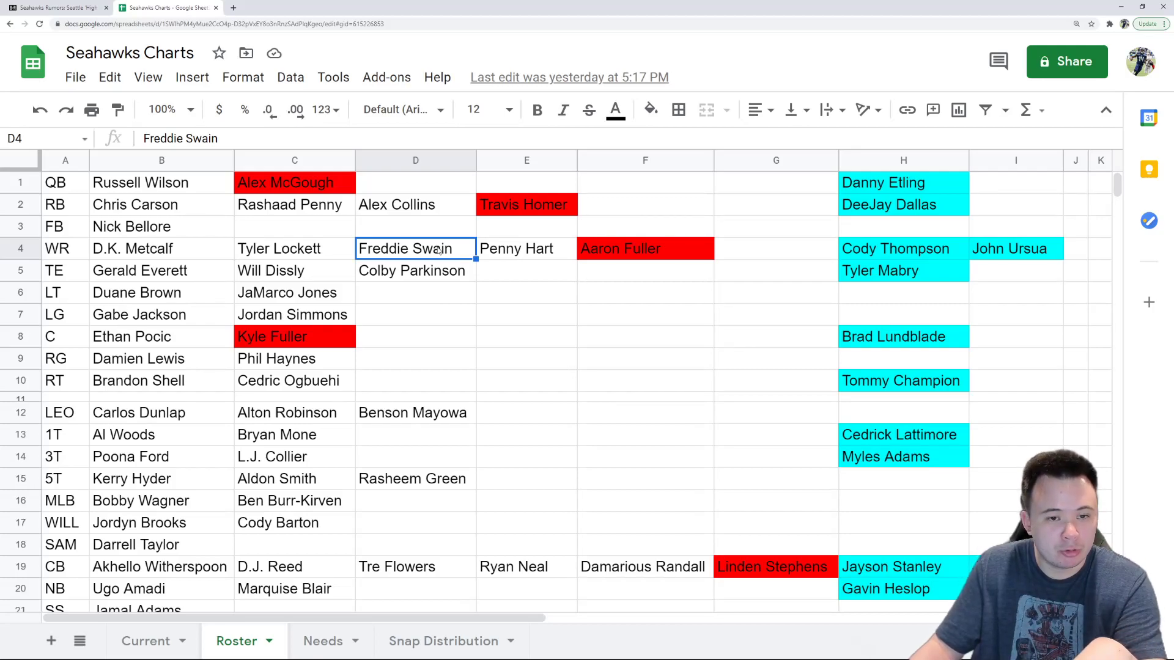
mouse_move(449, 254)
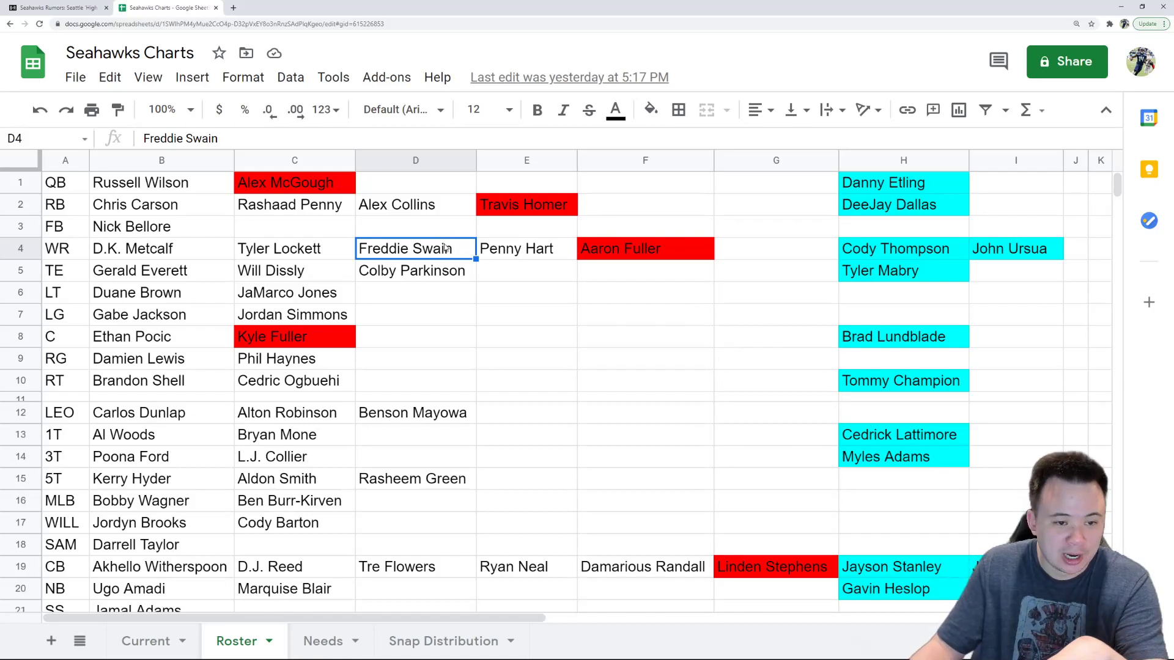
mouse_move(430, 251)
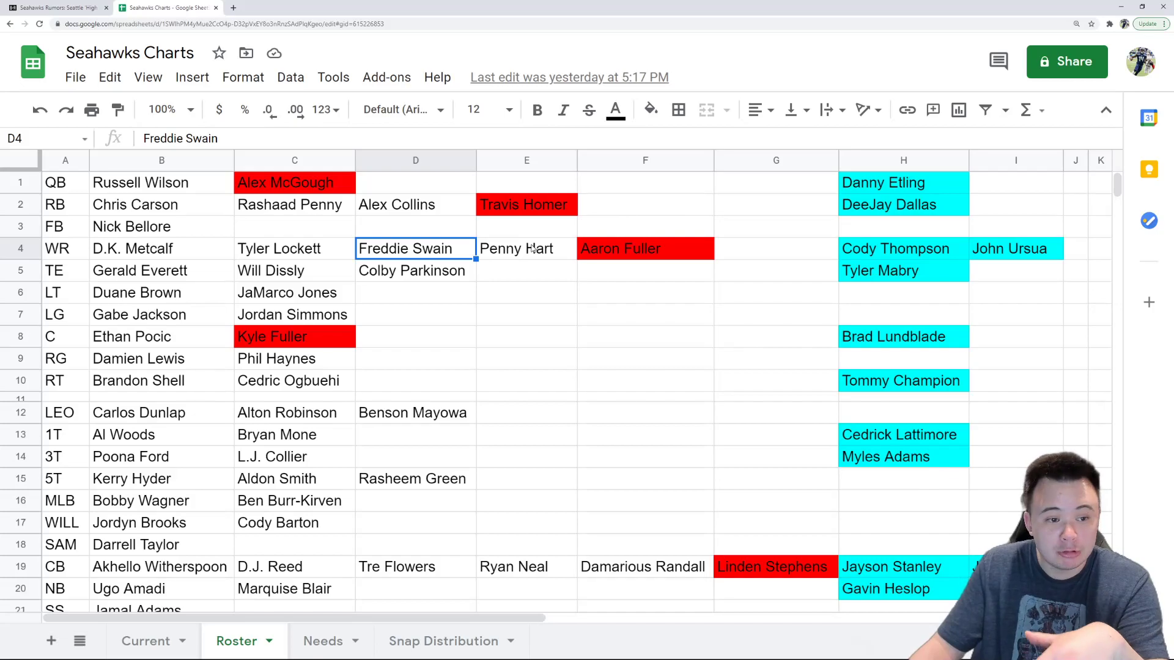
mouse_move(526, 253)
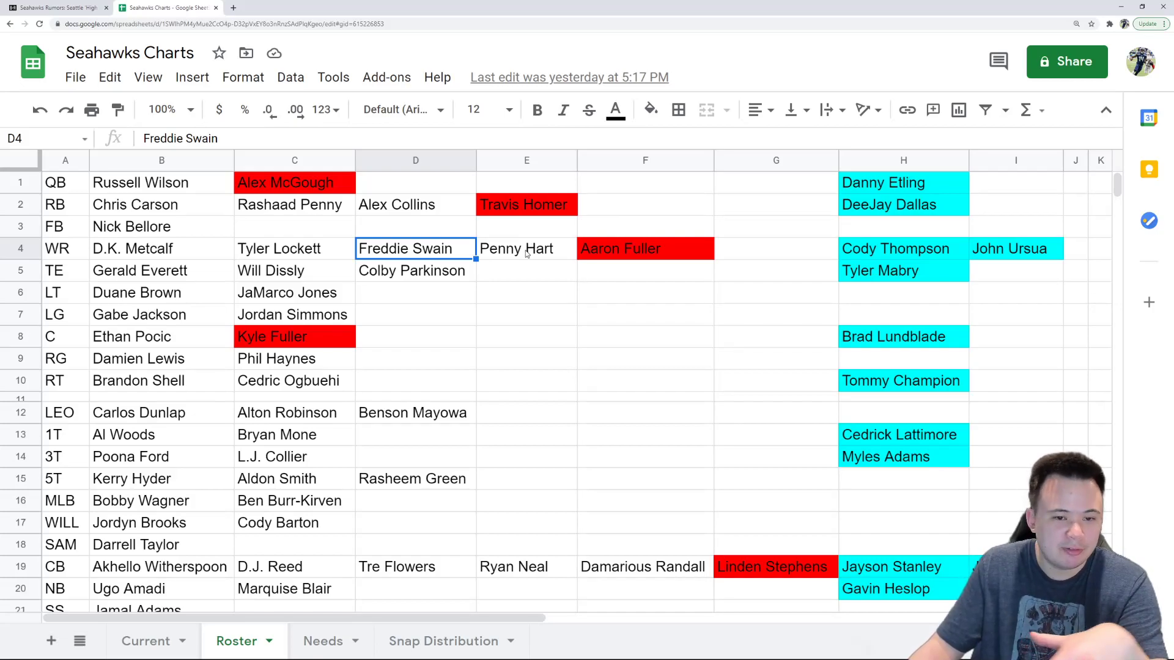
mouse_move(526, 253)
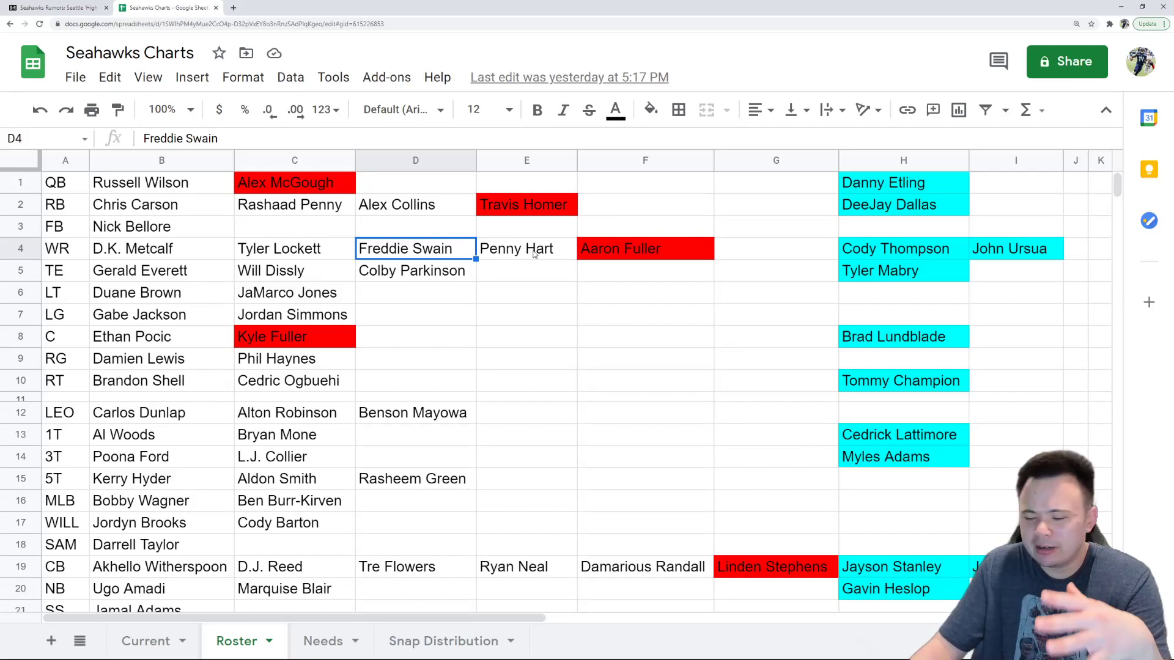
mouse_move(521, 254)
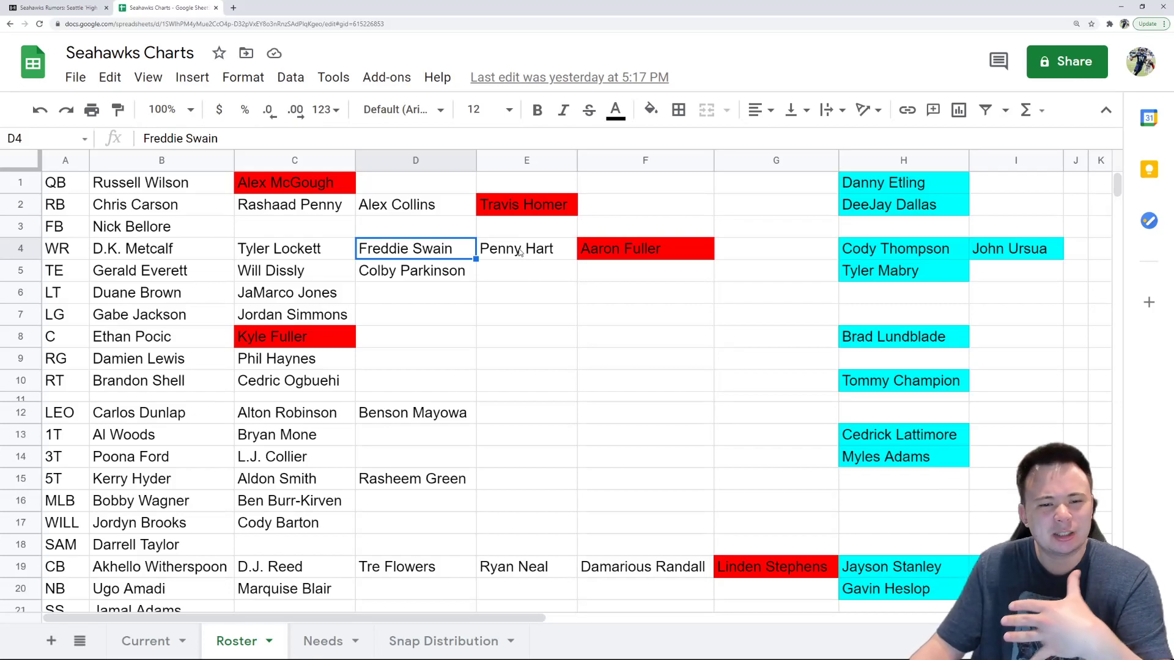
mouse_move(509, 260)
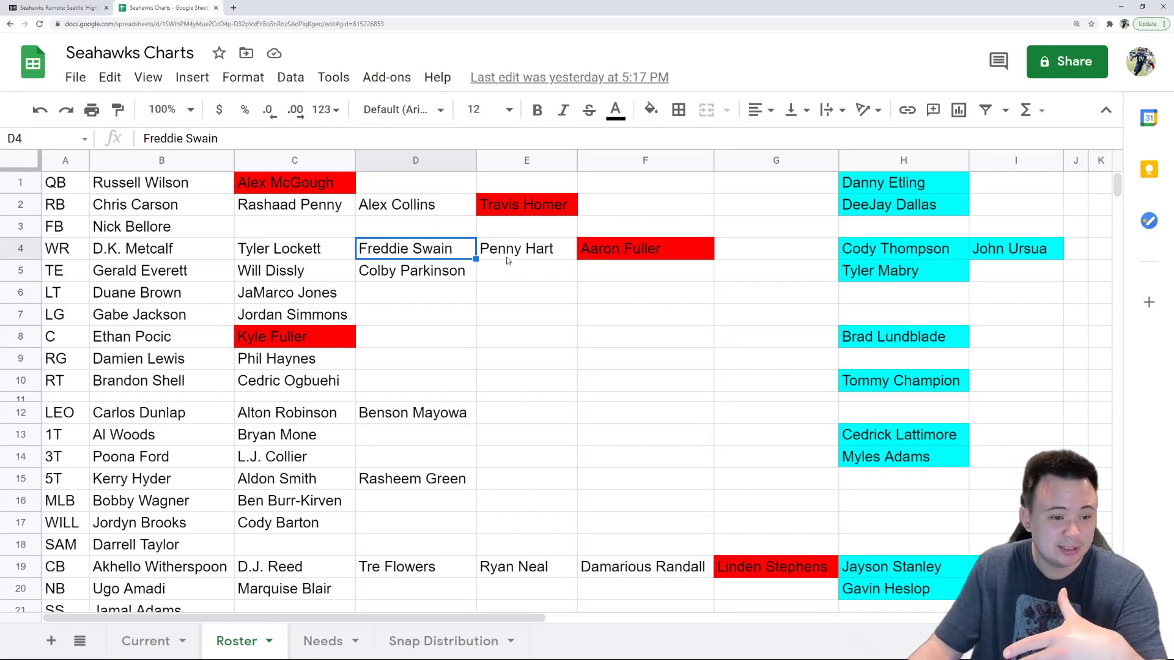
mouse_move(317, 272)
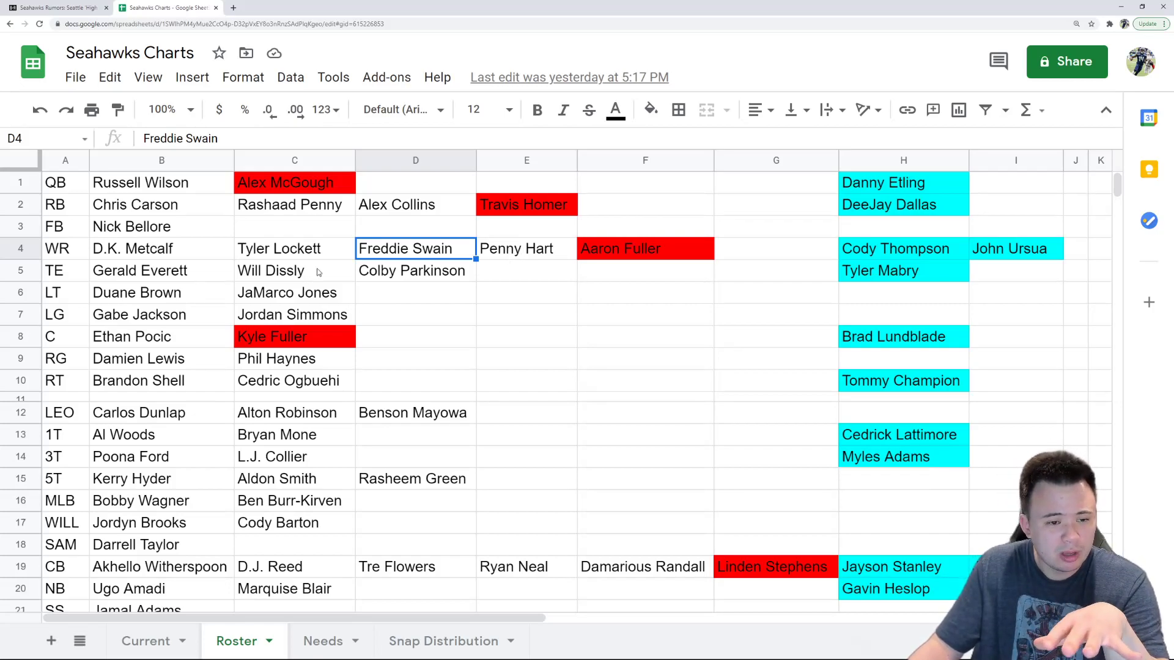
mouse_move(483, 305)
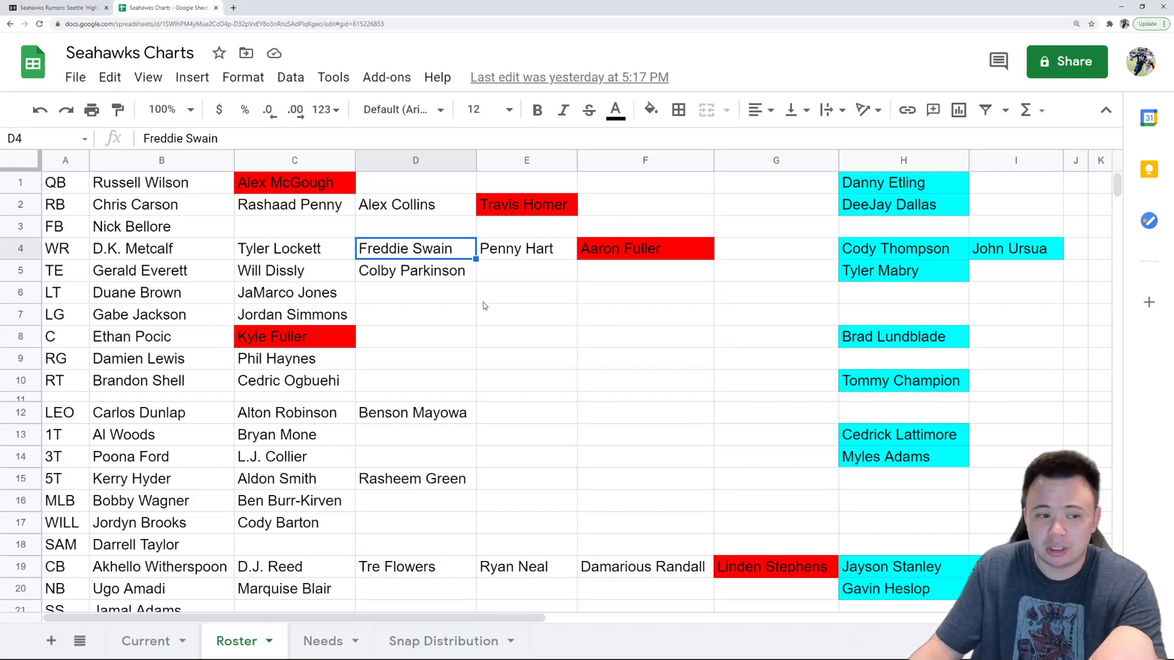
mouse_move(176, 287)
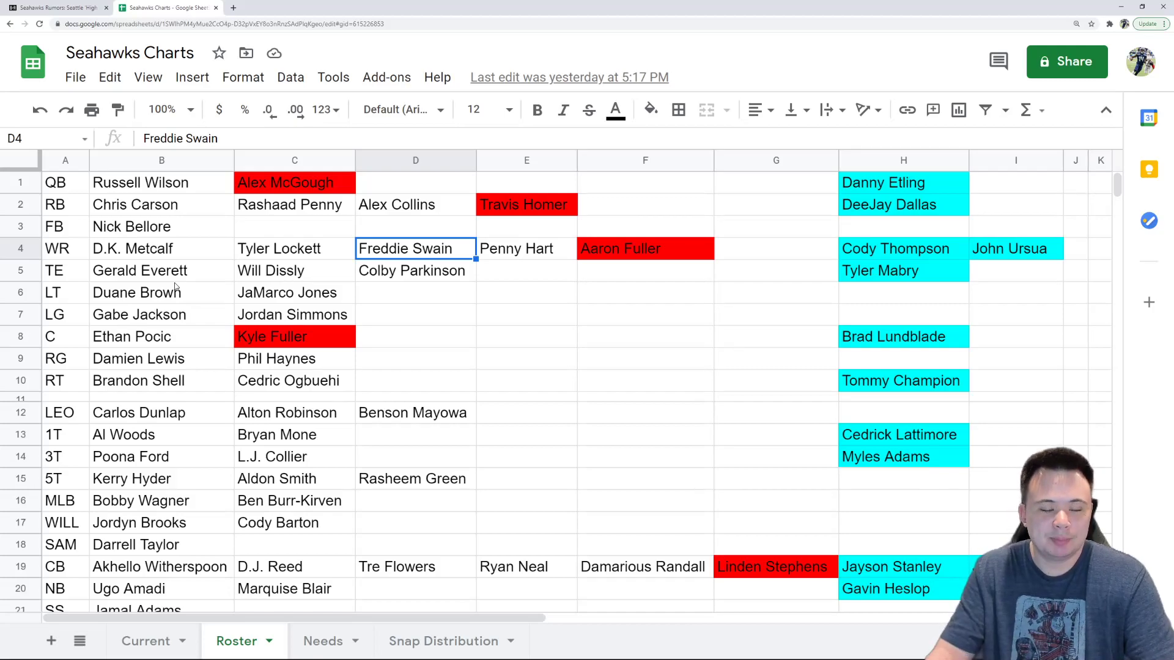
Bring the Bleacher Report Freddie Swain article back on screen, leaving the roster unedited
left_click(56, 8)
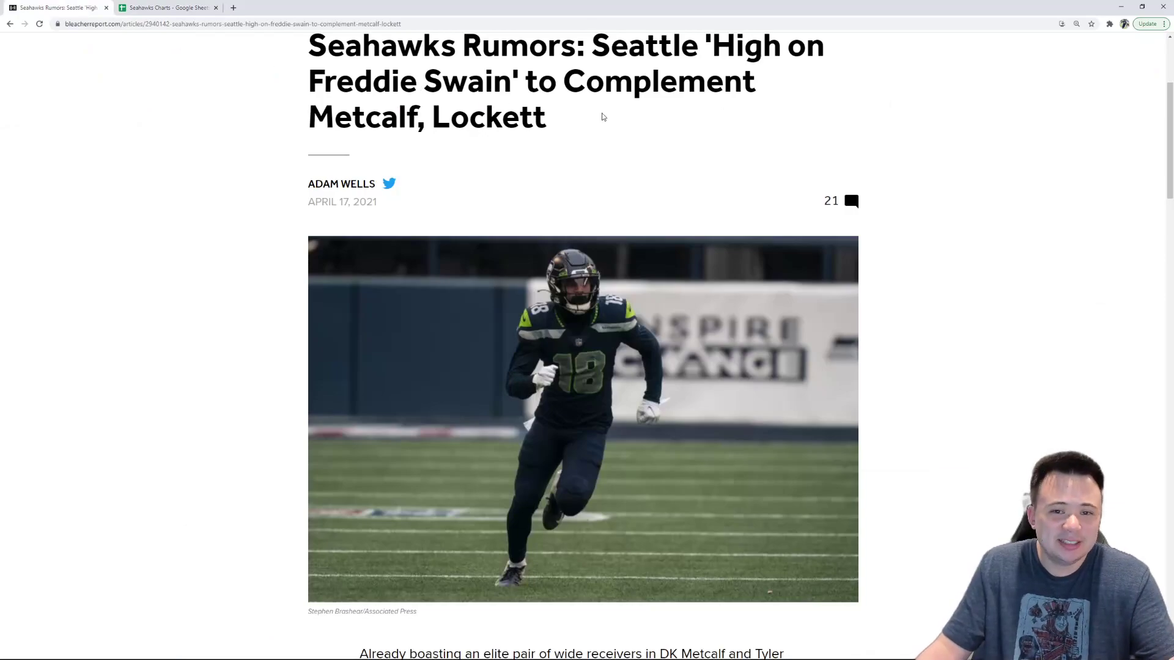
mouse_move(640, 151)
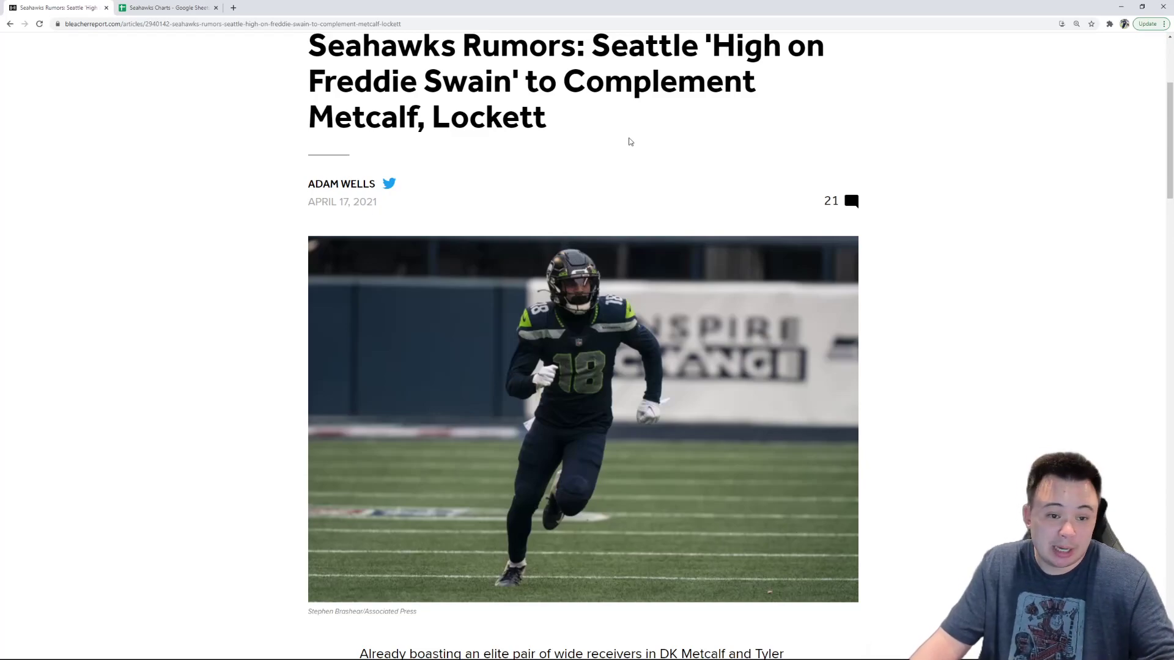
mouse_move(623, 137)
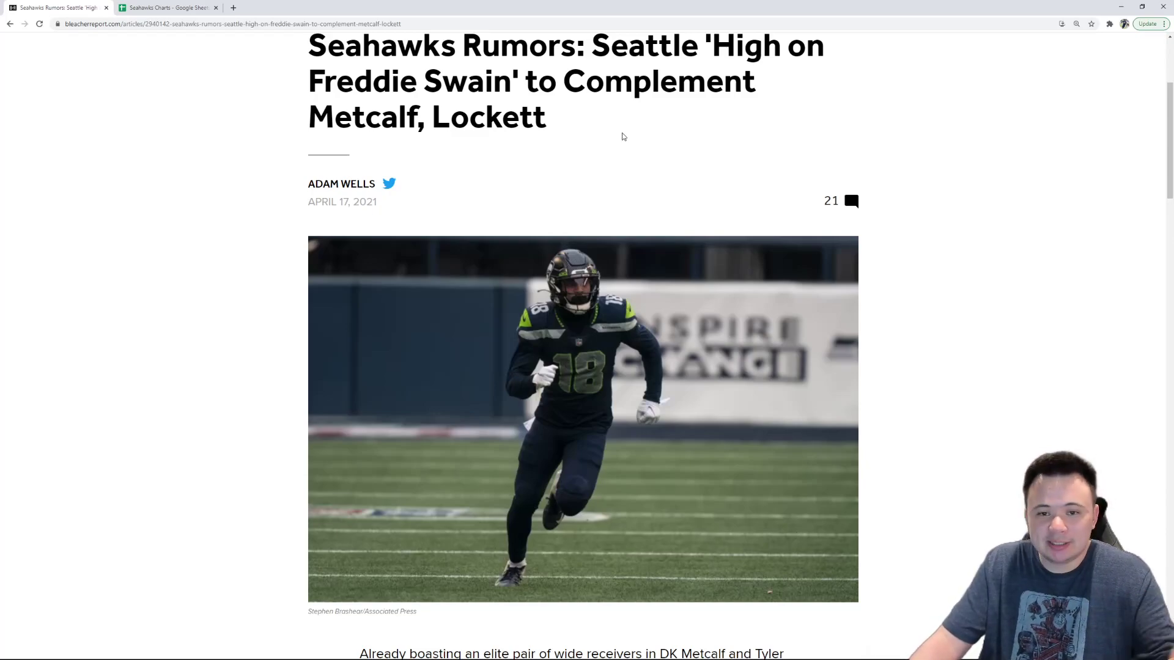
mouse_move(623, 136)
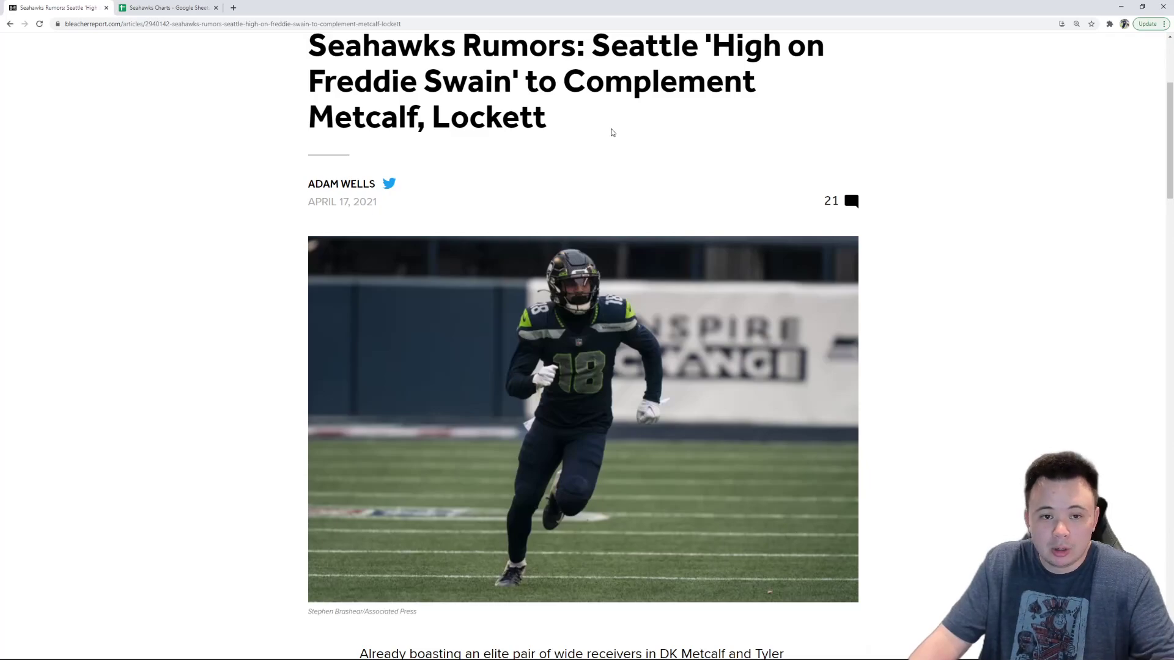
mouse_move(806, 121)
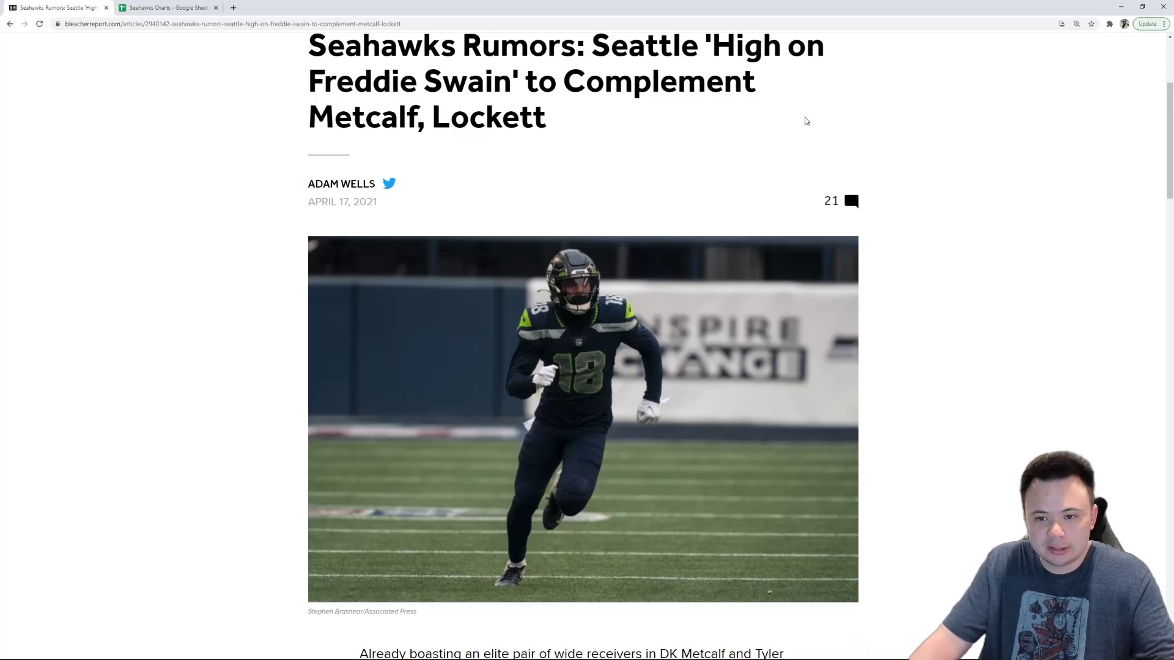